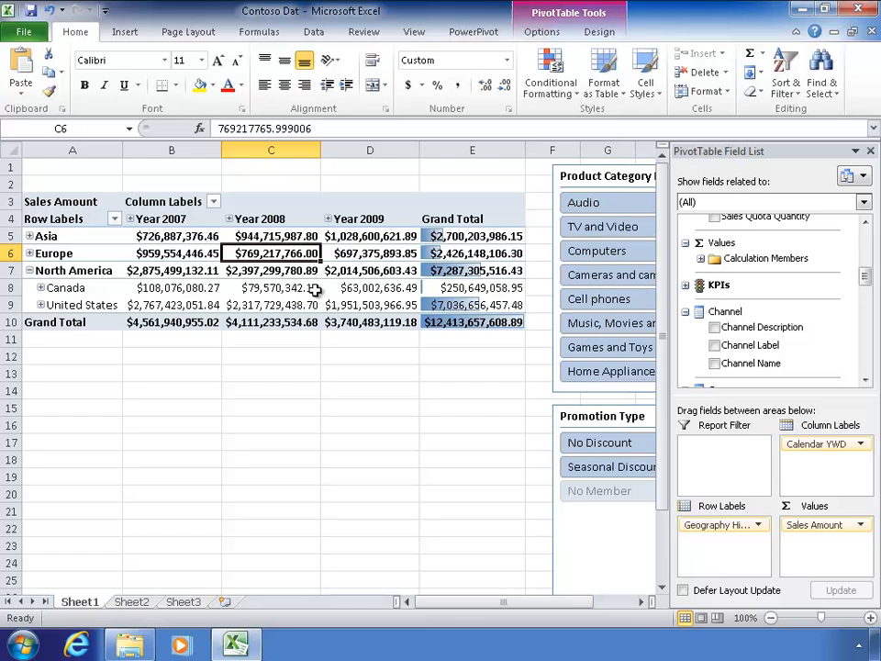
Select the Canada 2007 and 2008 sales values and the Canada row.
{"action": "left_click", "coordinate": [270, 288]}
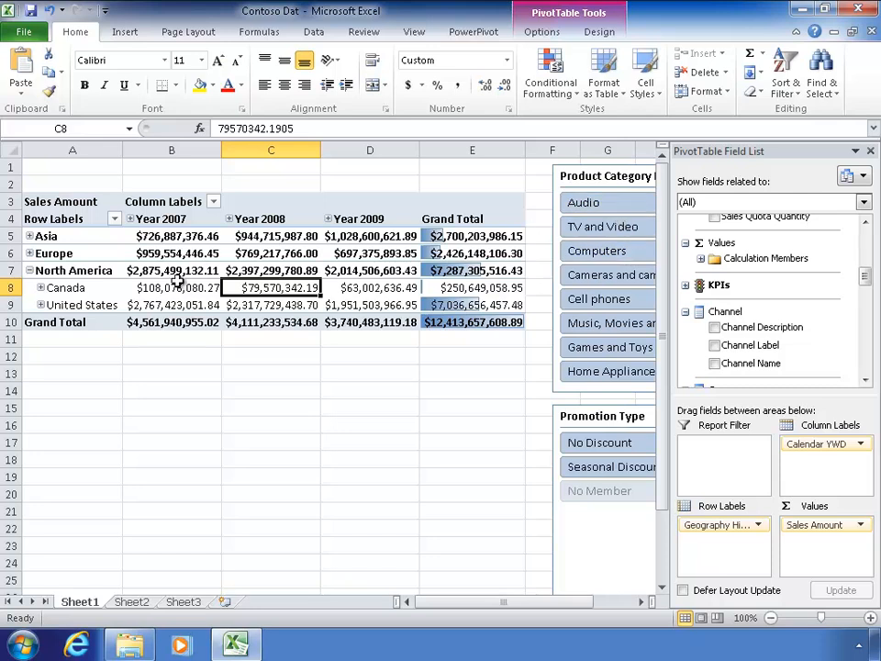
{"action": "left_click", "coordinate": [171, 287]}
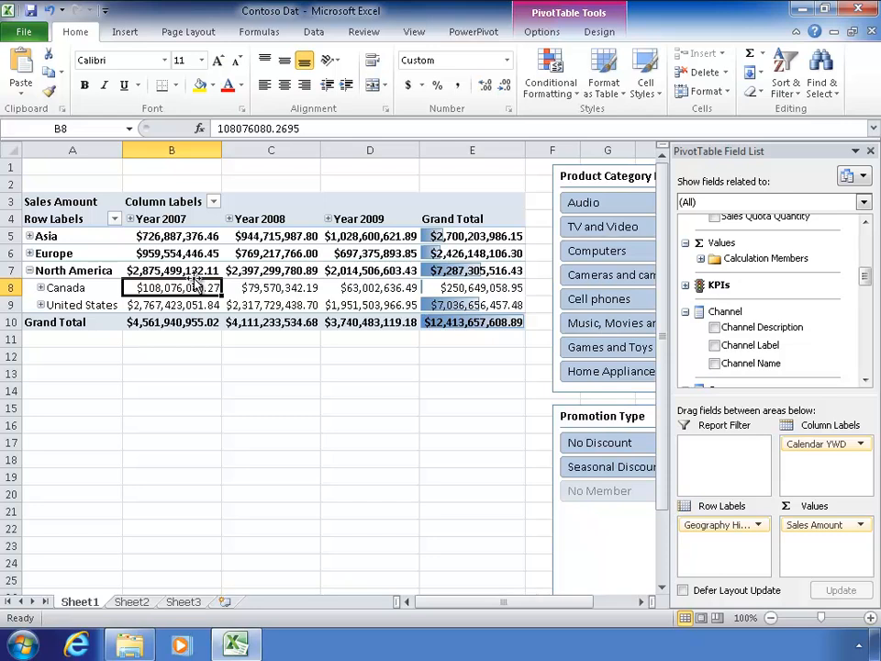
{"action": "left_click", "coordinate": [270, 287]}
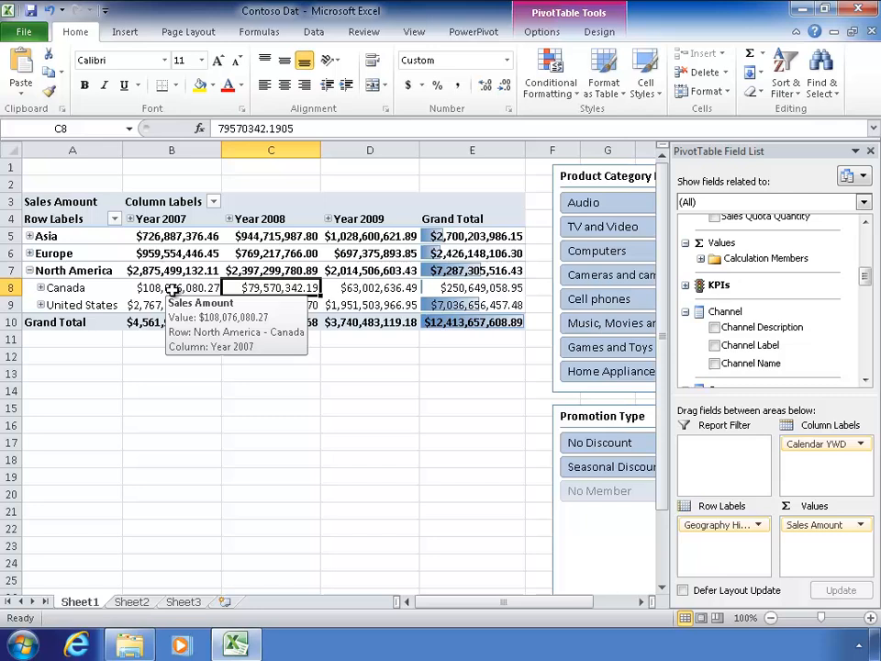
{"action": "left_click", "coordinate": [171, 288]}
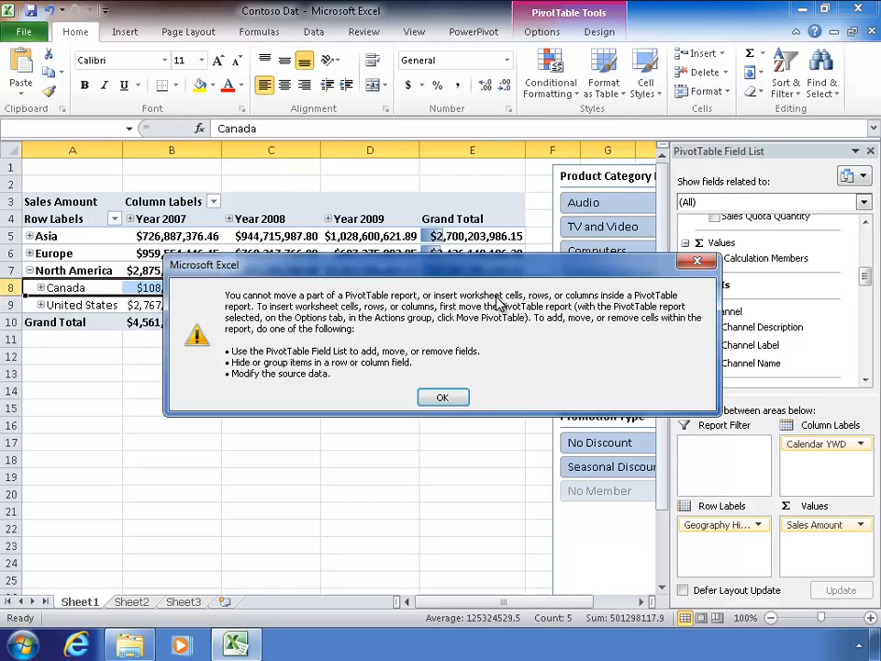
Dismiss the pivot table warning and drag Channel Description into the Report Filter area.
{"action": "left_click", "coordinate": [442, 396]}
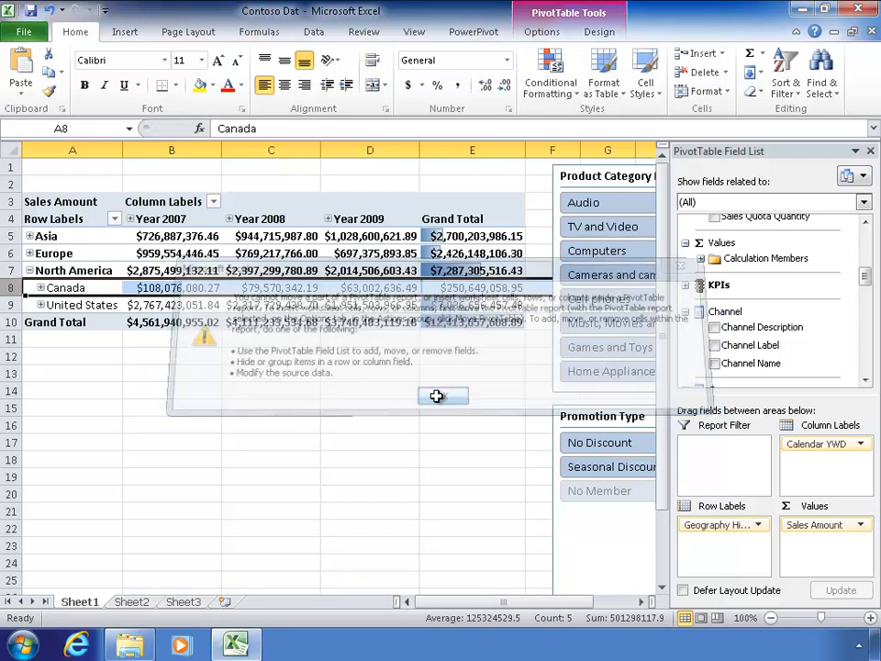
{"action": "left_click", "coordinate": [171, 304]}
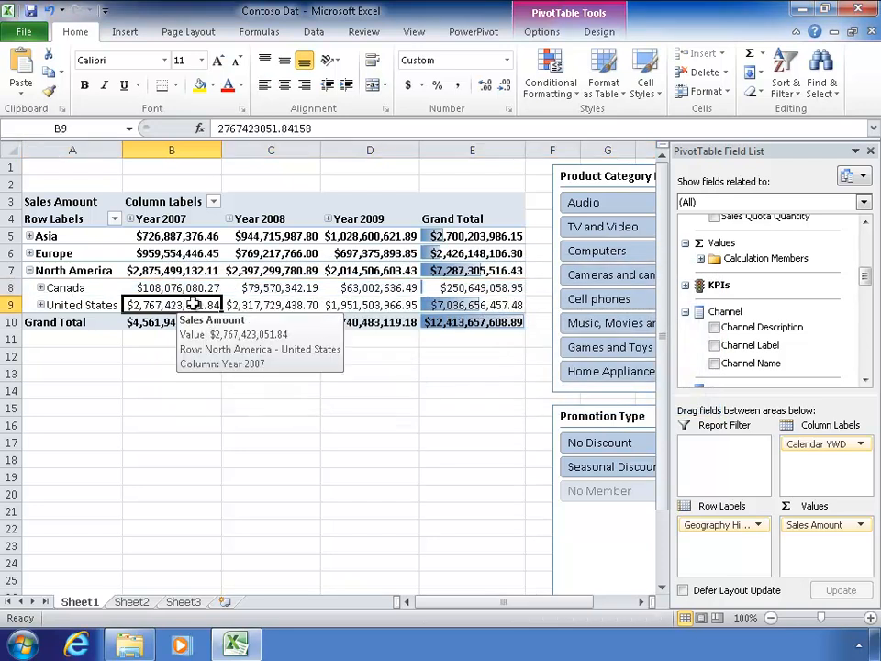
{"action": "mouse_move", "coordinate": [138, 287]}
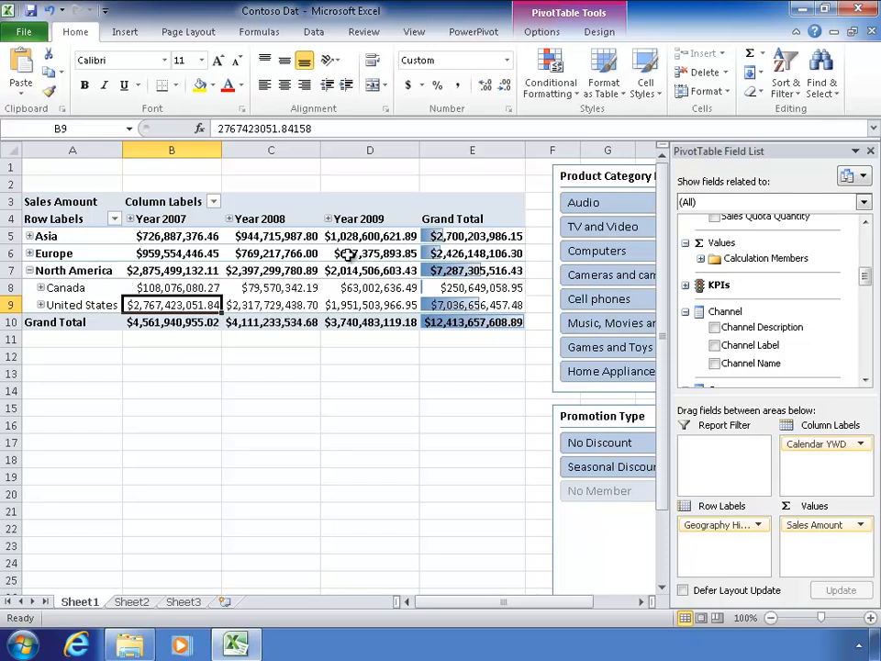
{"action": "mouse_move", "coordinate": [436, 303]}
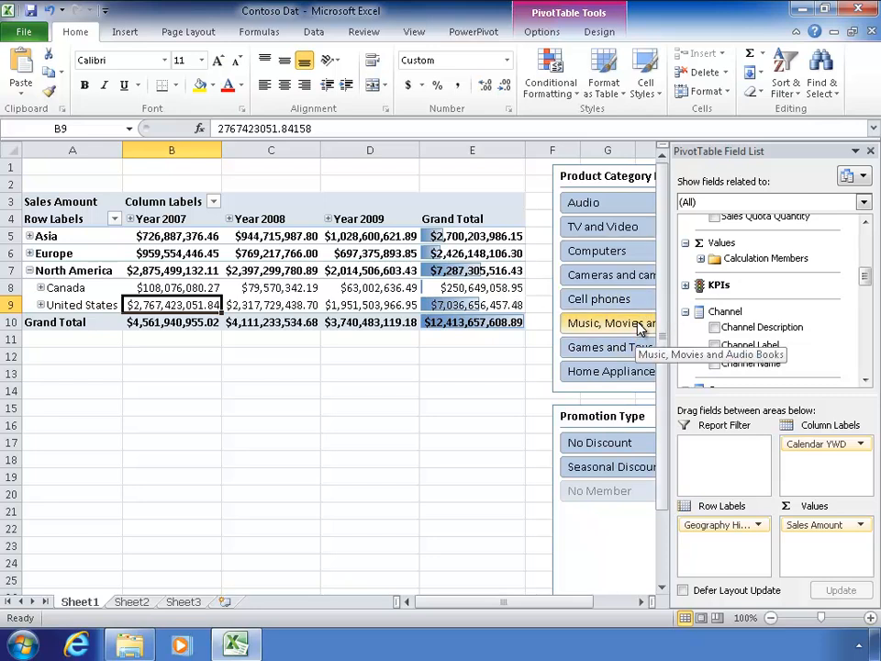
{"action": "mouse_move", "coordinate": [824, 304]}
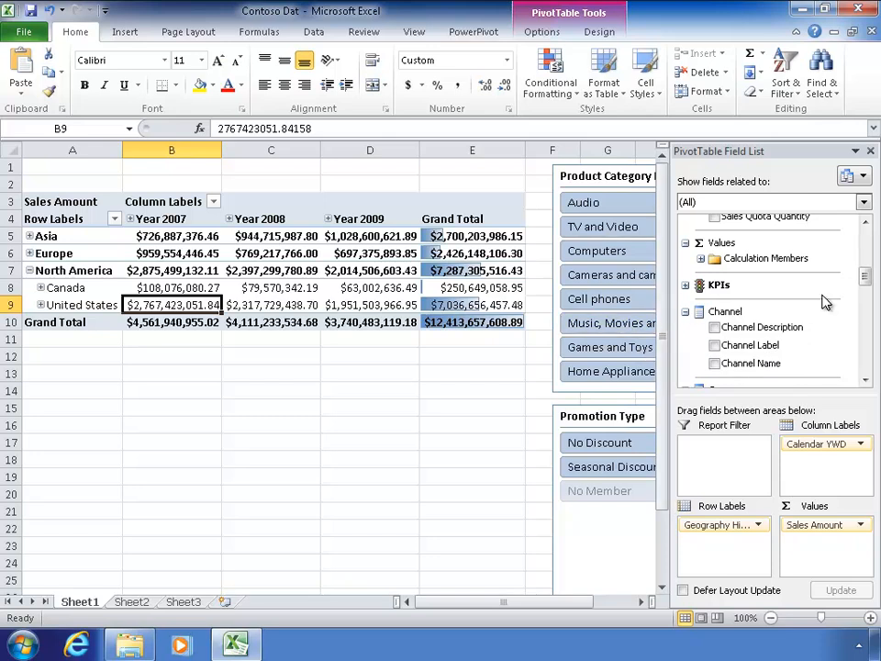
{"action": "left_click", "coordinate": [271, 287]}
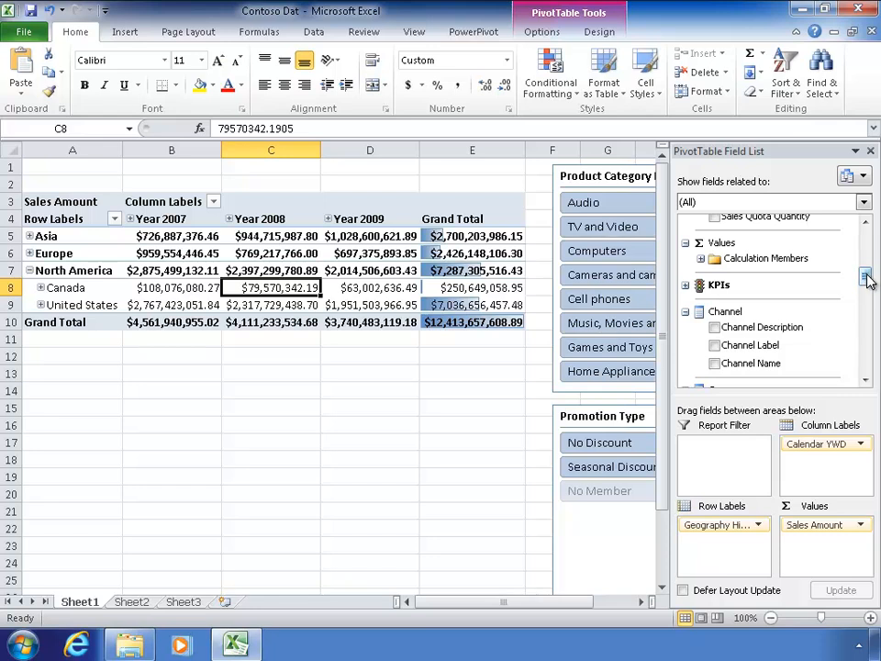
{"action": "left_click_drag", "start_coordinate": [761, 326], "coordinate": [725, 473]}
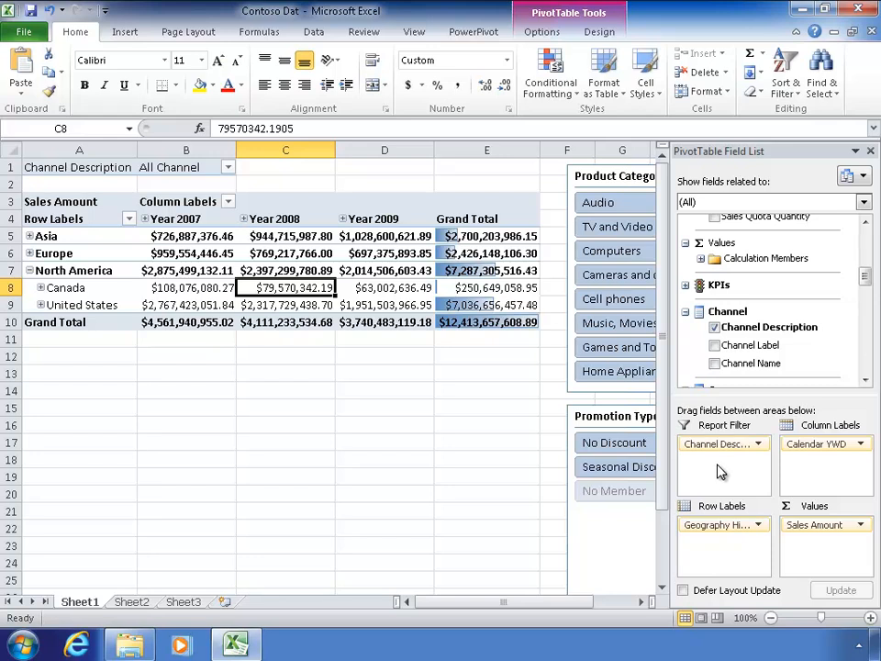
{"action": "mouse_move", "coordinate": [787, 321]}
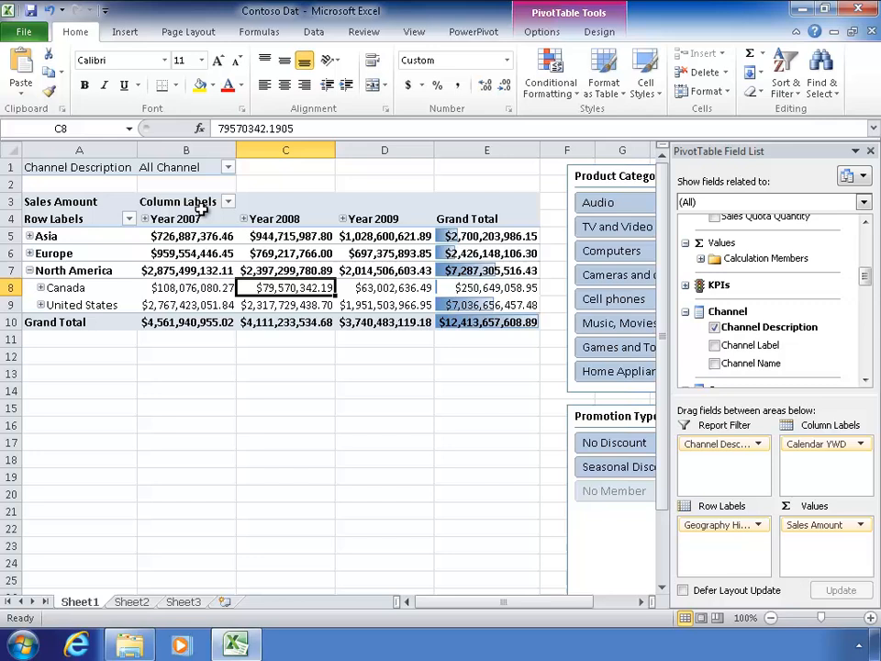
Set the Channel Description filter to Online, then search 'Store' and apply it.
{"action": "left_click", "coordinate": [227, 167]}
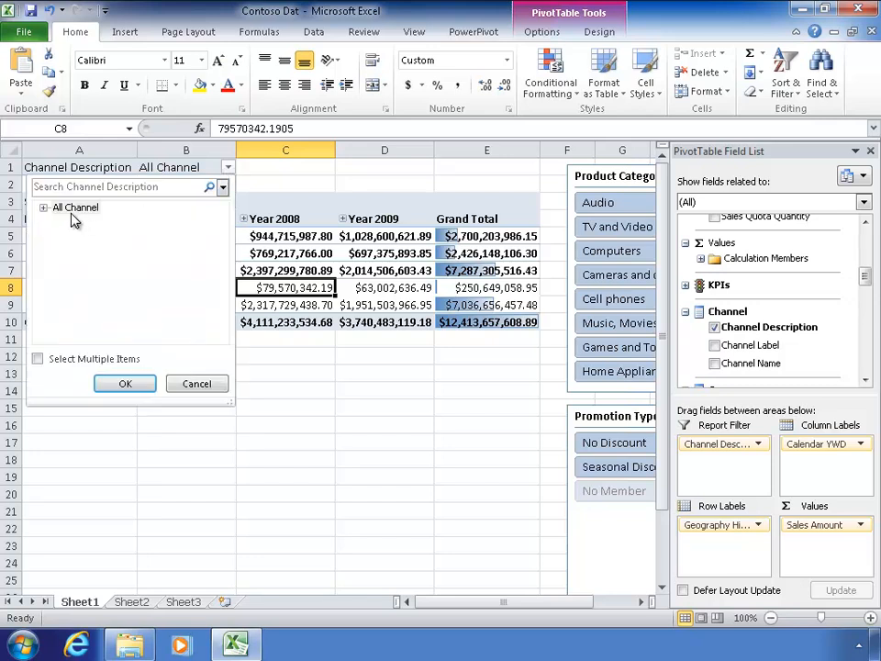
{"action": "left_click", "coordinate": [43, 206]}
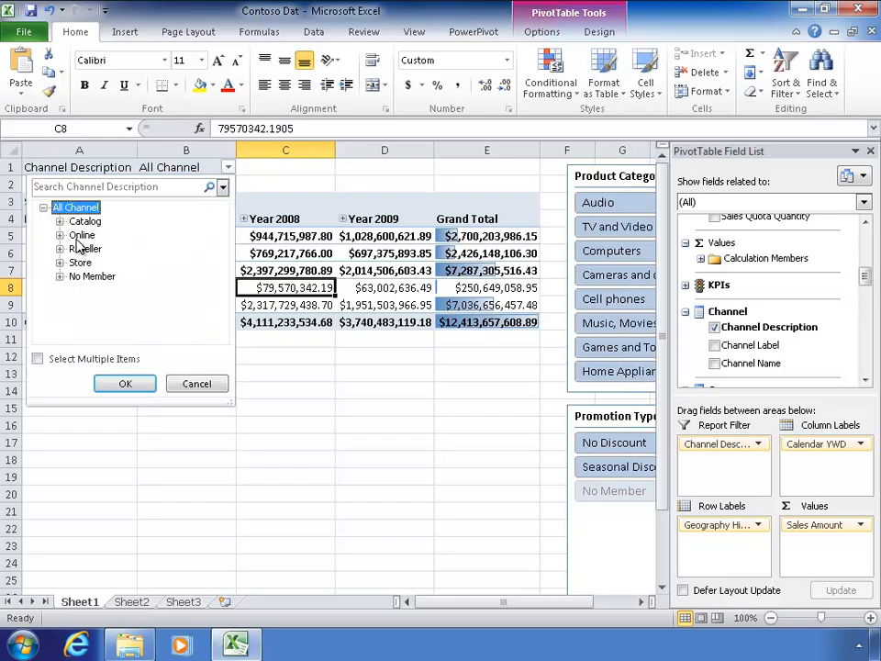
{"action": "left_click", "coordinate": [125, 383]}
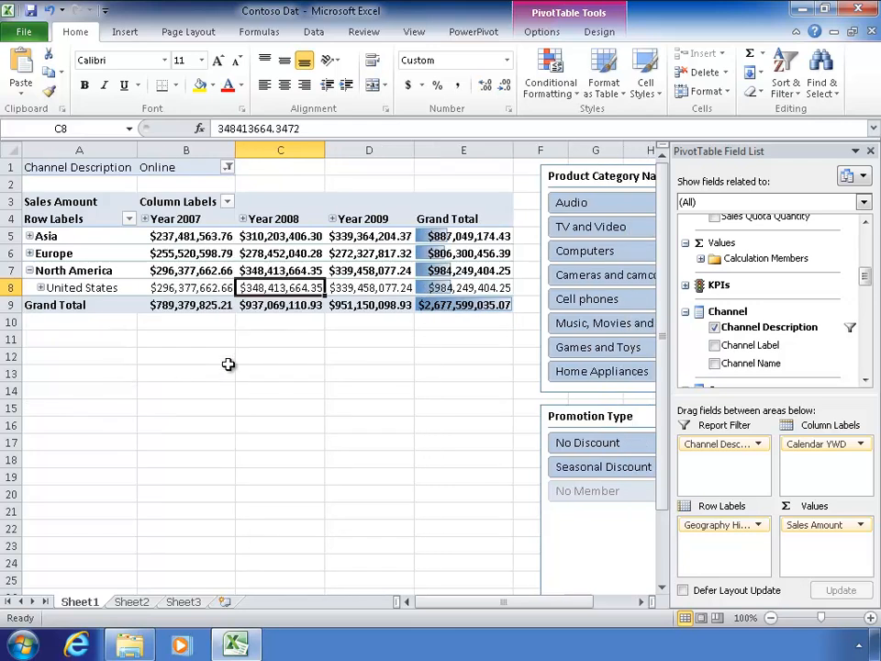
{"action": "left_click", "coordinate": [229, 167]}
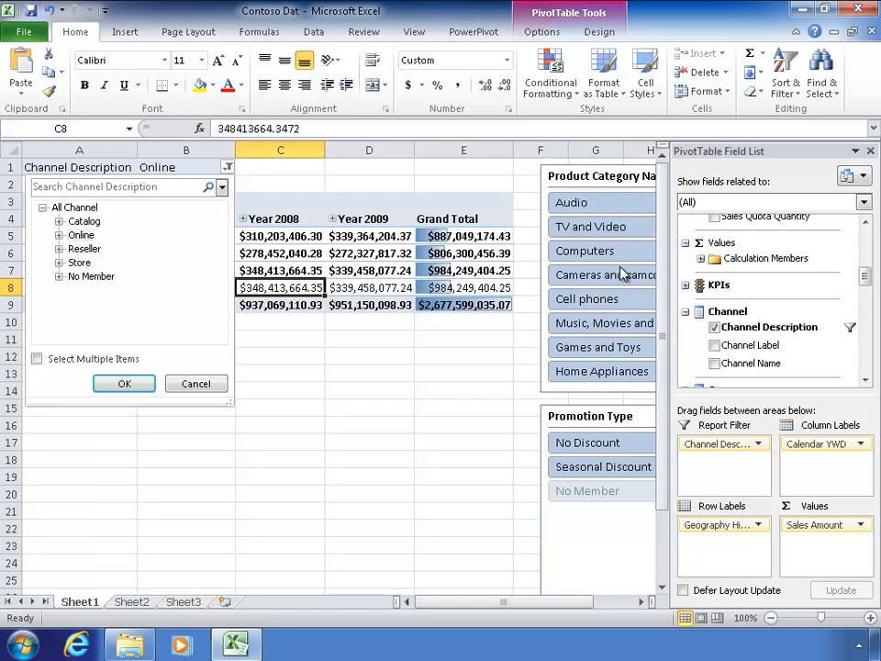
{"action": "mouse_move", "coordinate": [584, 353]}
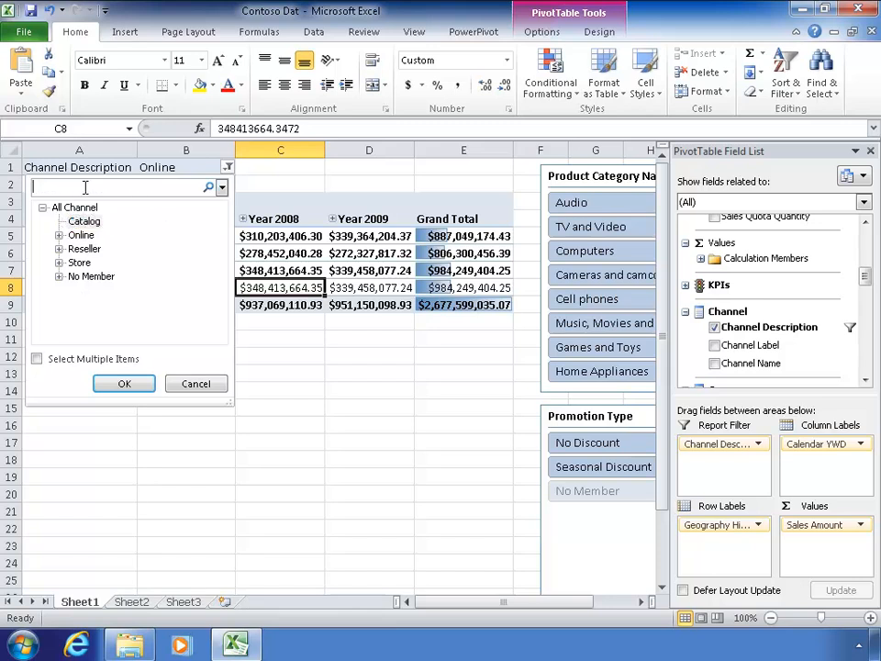
{"action": "type", "text": "Store"}
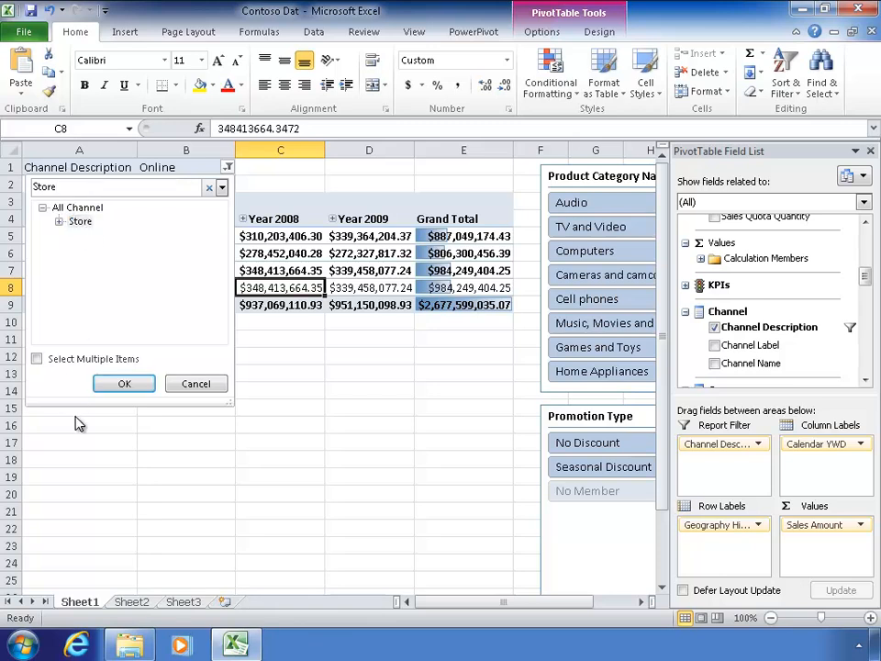
{"action": "left_click", "coordinate": [124, 384]}
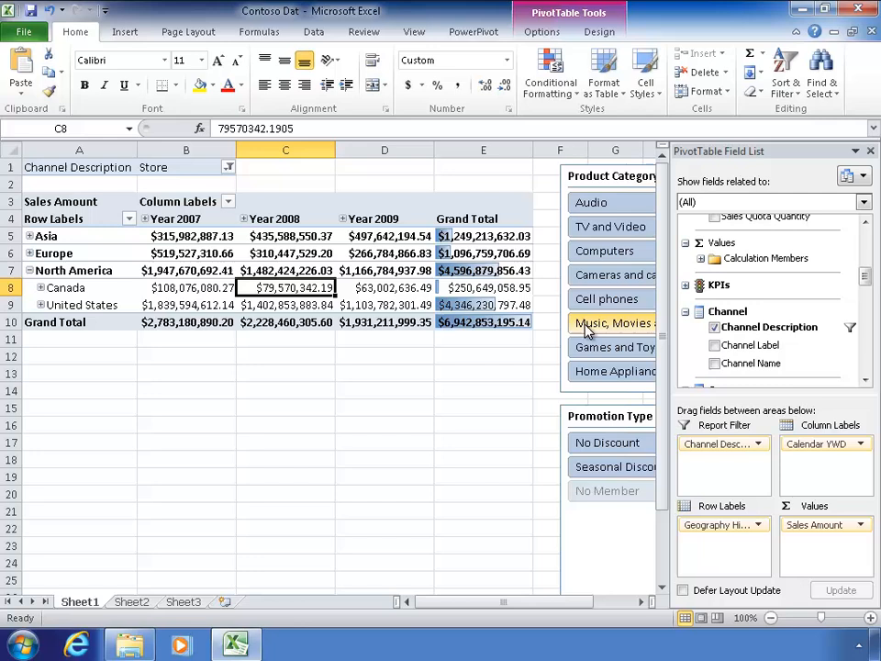
{"action": "mouse_move", "coordinate": [529, 367]}
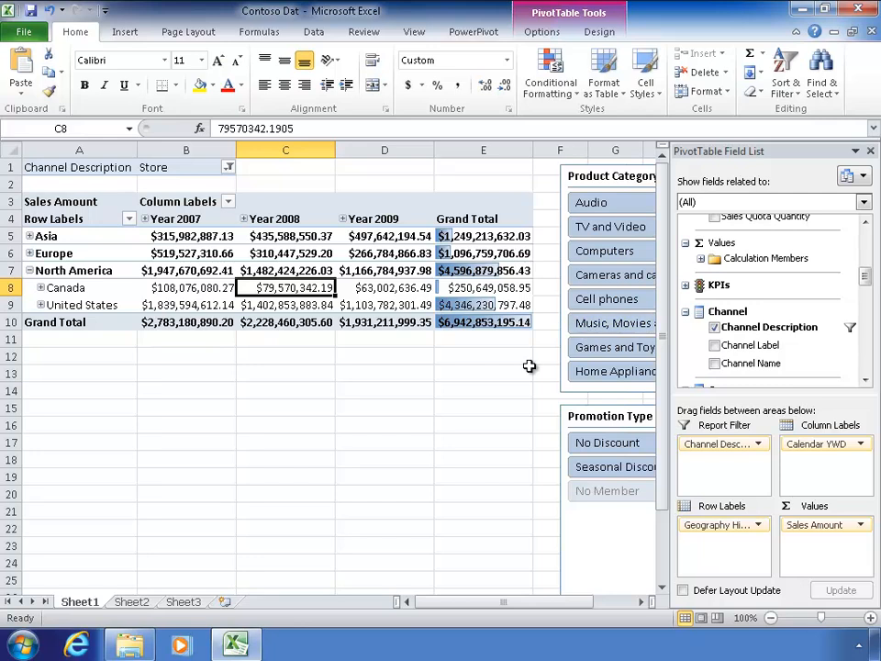
{"action": "mouse_move", "coordinate": [197, 173]}
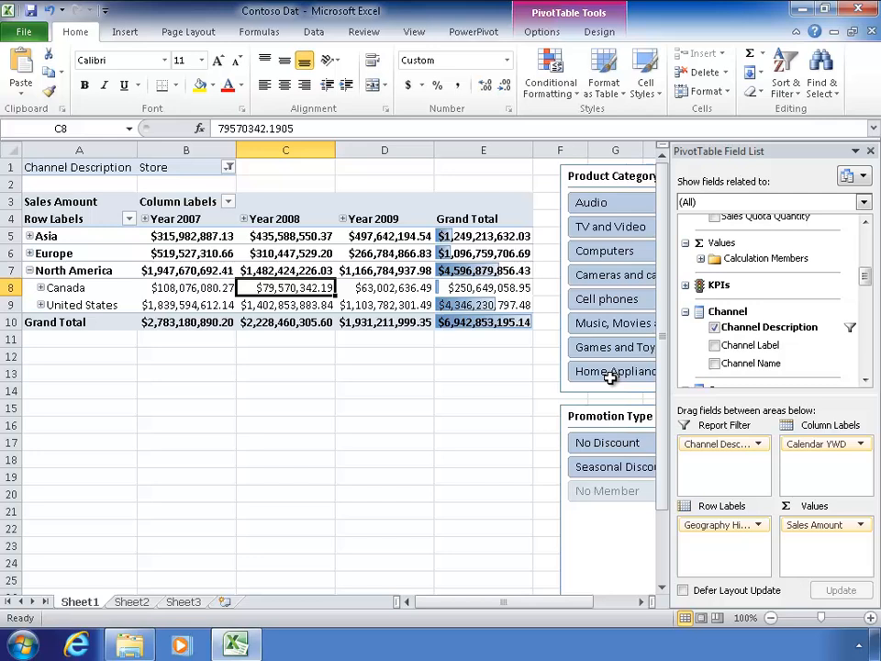
{"action": "left_click", "coordinate": [540, 31]}
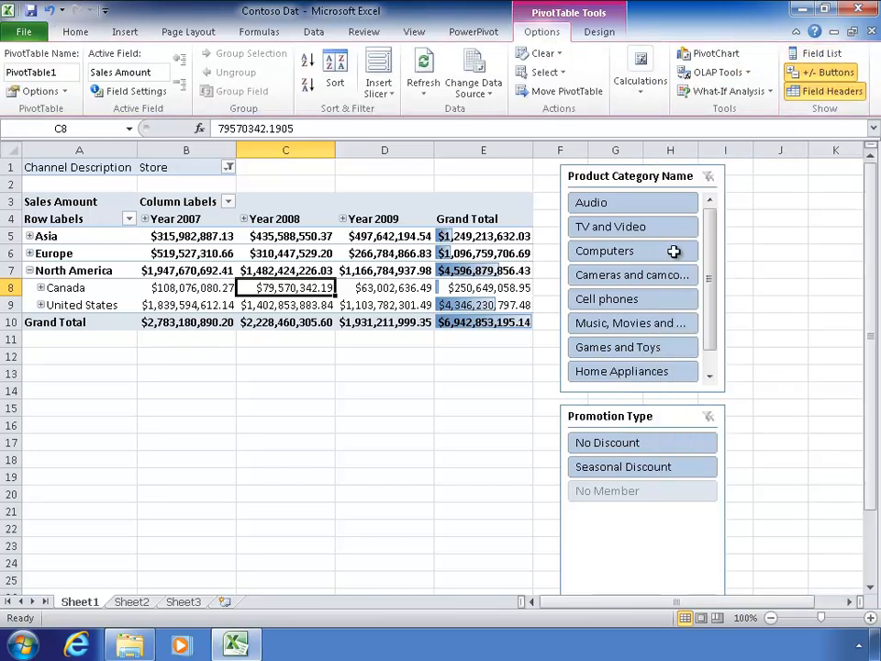
{"action": "left_click", "coordinate": [185, 287]}
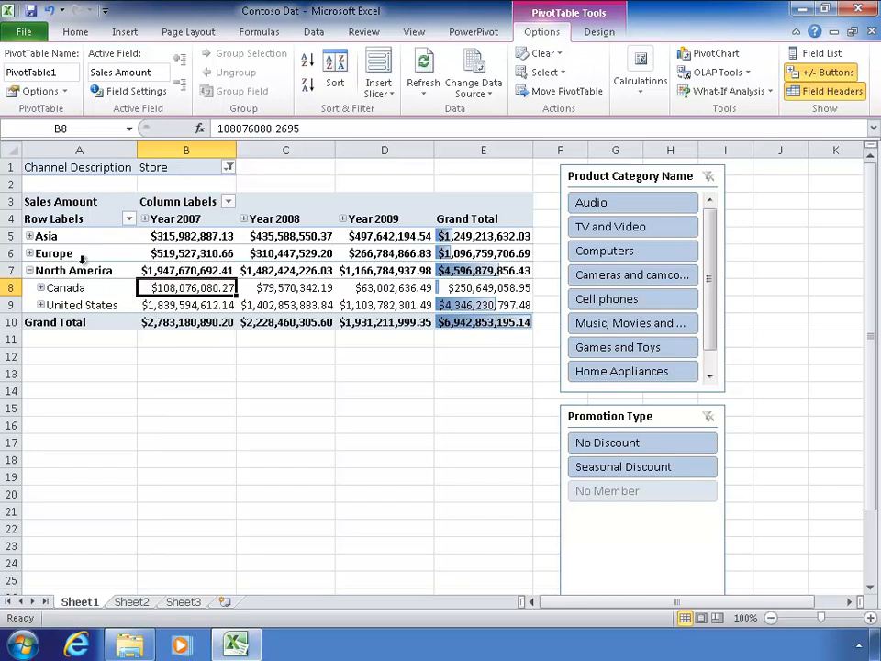
{"action": "left_click", "coordinate": [484, 201]}
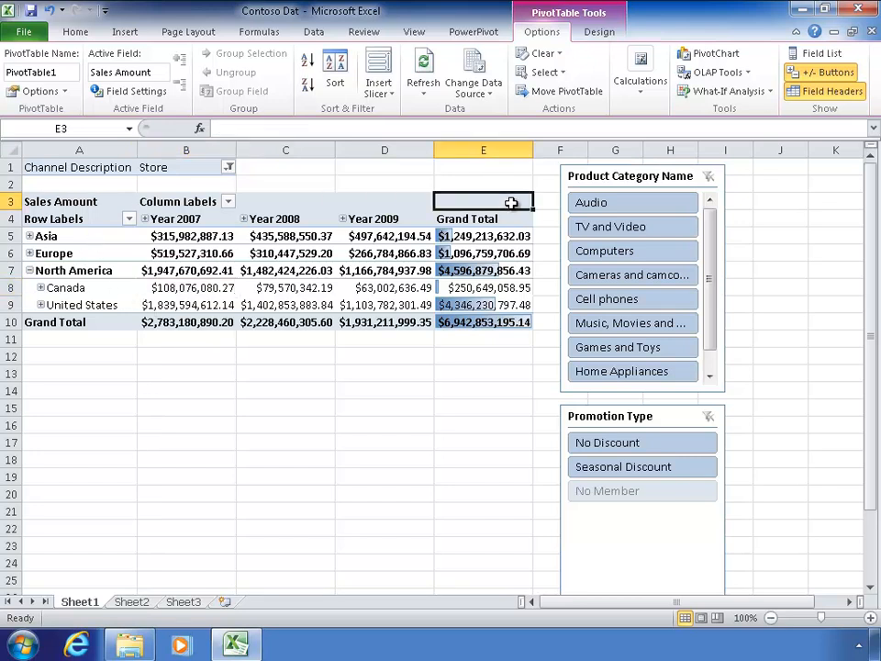
{"action": "left_click_drag", "start_coordinate": [483, 200], "coordinate": [101, 321]}
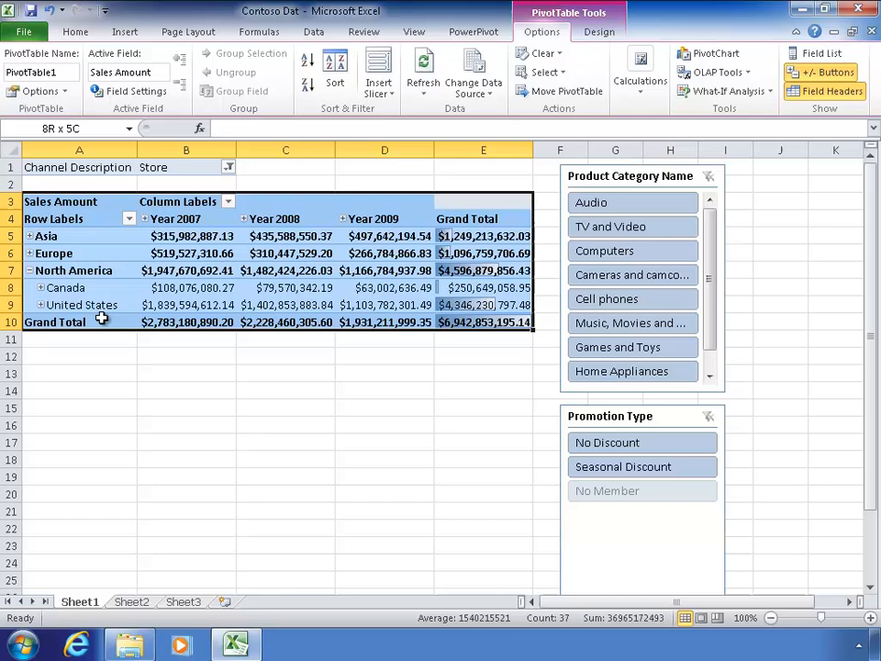
{"action": "left_click", "coordinate": [186, 304]}
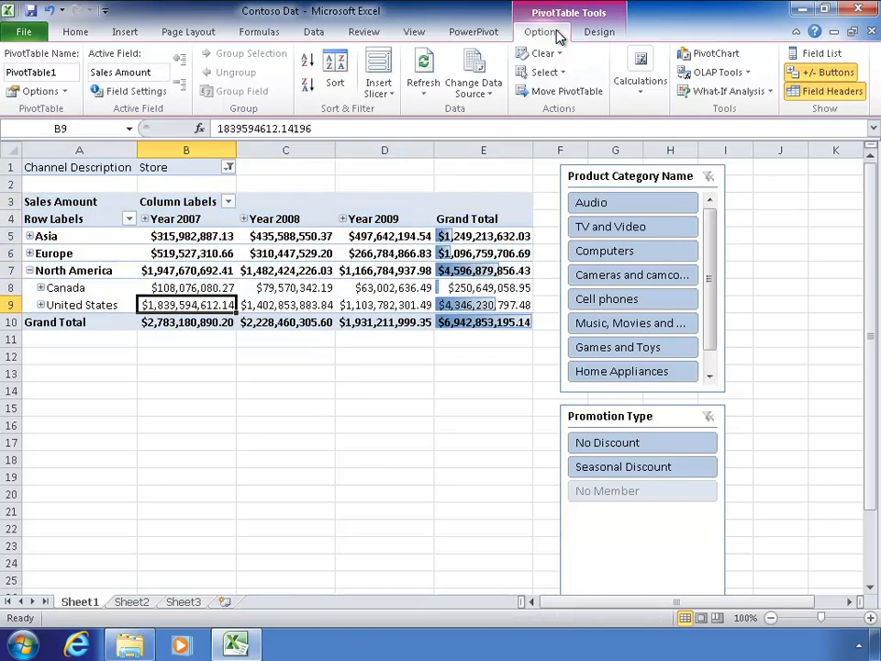
{"action": "mouse_move", "coordinate": [717, 72]}
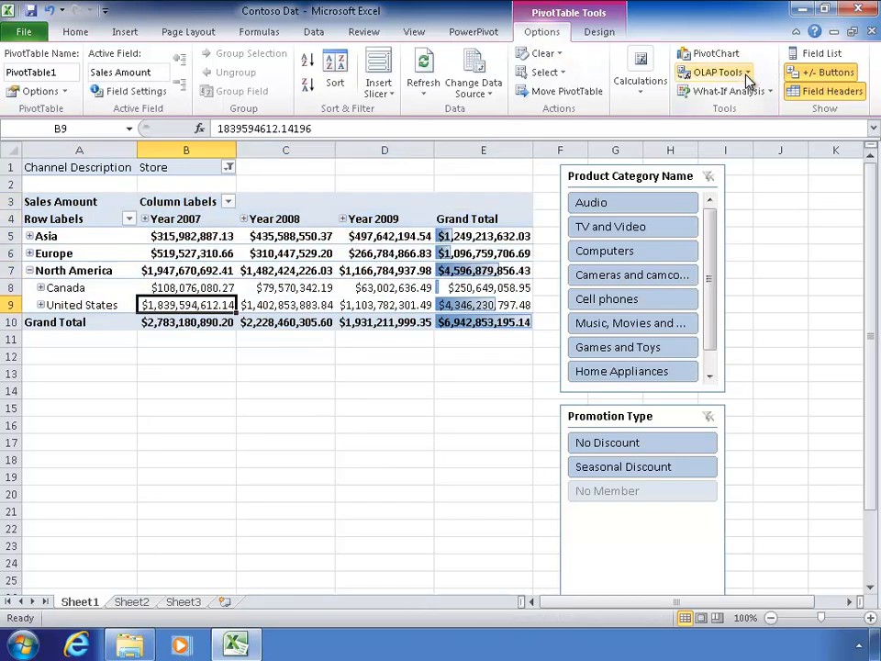
{"action": "mouse_move", "coordinate": [721, 90]}
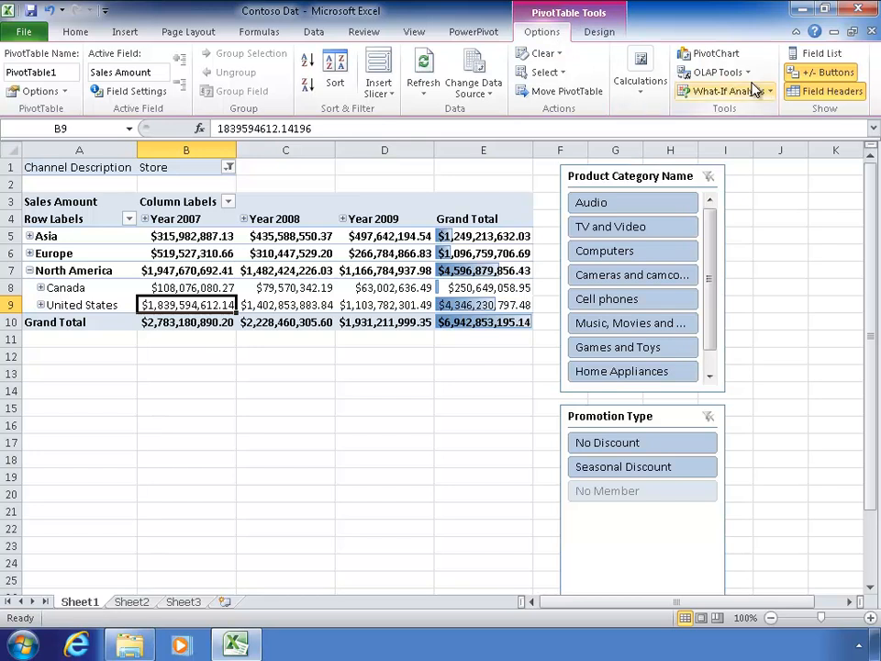
Convert the pivot table to worksheet formulas with OLAP Tools > Convert to Formulas.
{"action": "left_click", "coordinate": [716, 72]}
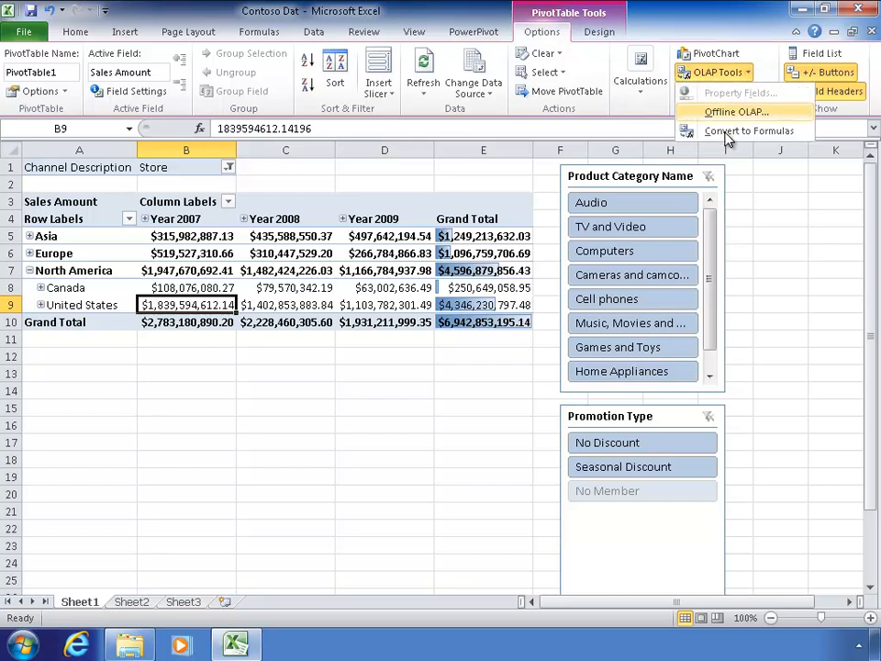
{"action": "mouse_move", "coordinate": [749, 130]}
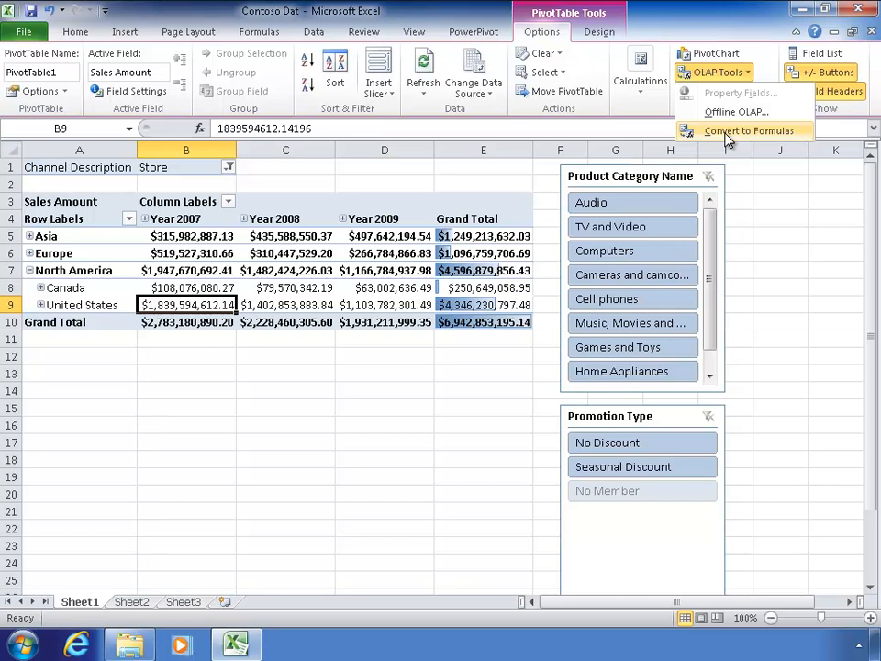
{"action": "left_click", "coordinate": [750, 131]}
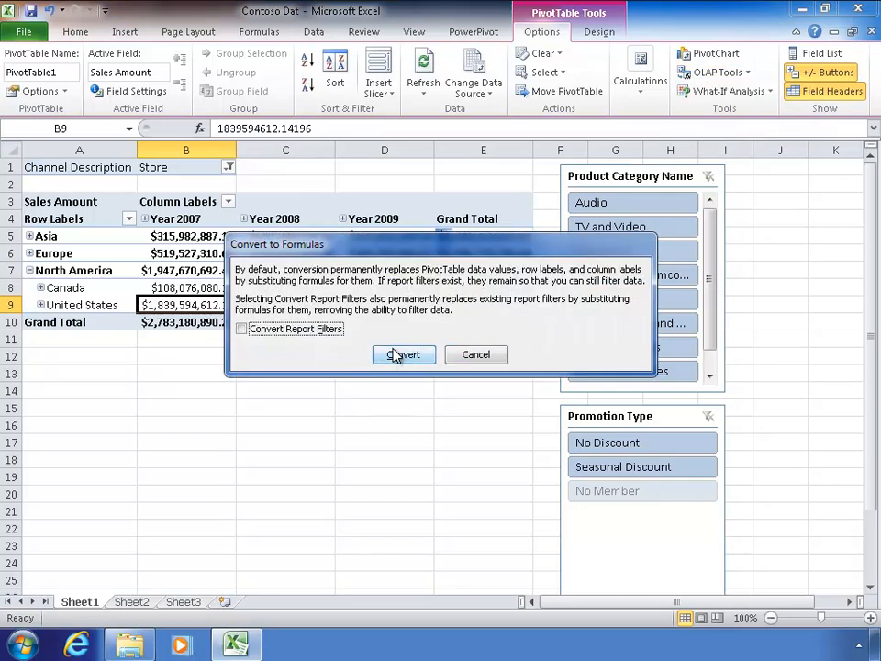
{"action": "left_click", "coordinate": [403, 354]}
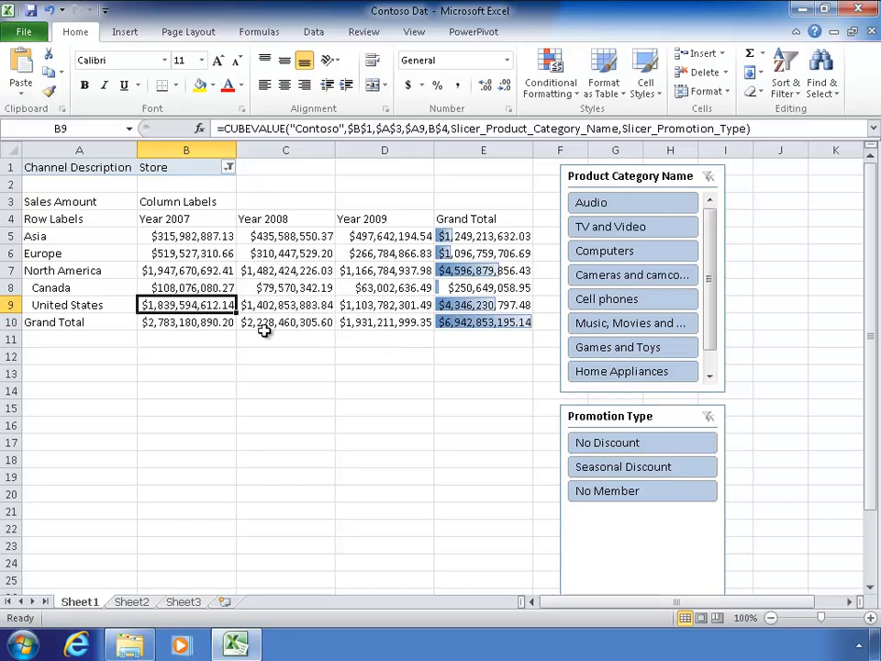
{"action": "mouse_move", "coordinate": [438, 294]}
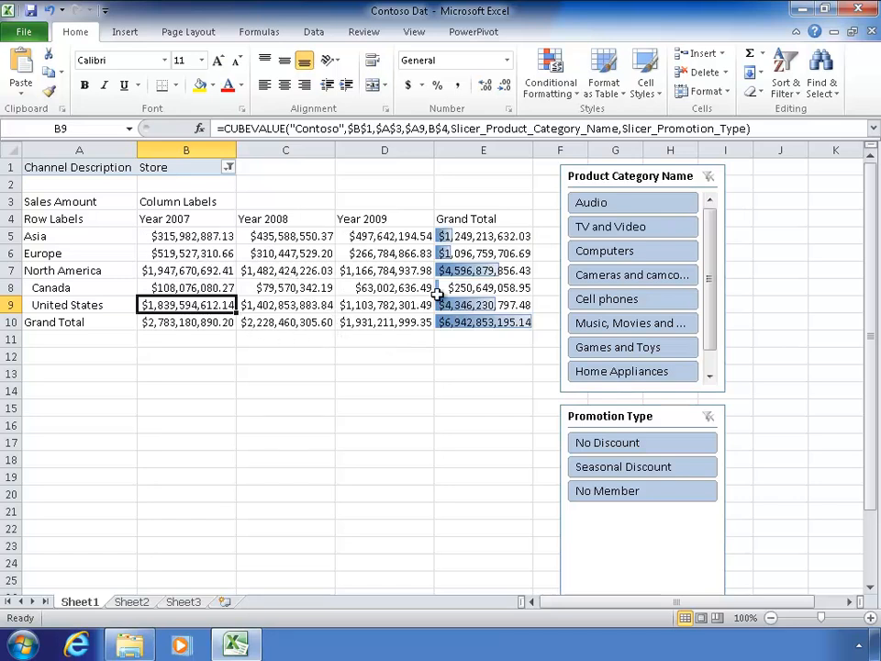
Inspect the cube formulas behind a 2008 value, United States and Grand Total.
{"action": "left_click", "coordinate": [780, 253]}
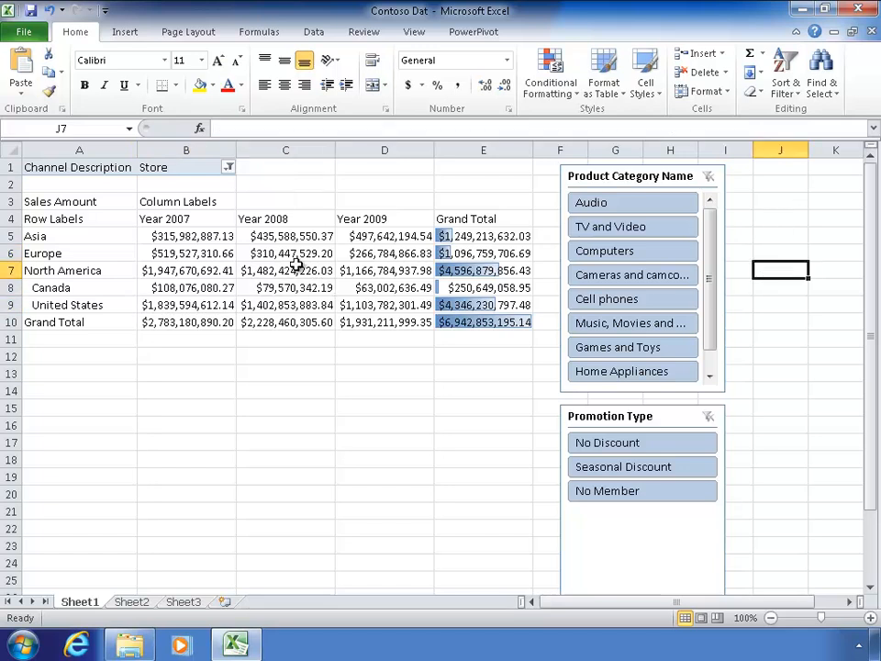
{"action": "left_click", "coordinate": [286, 270]}
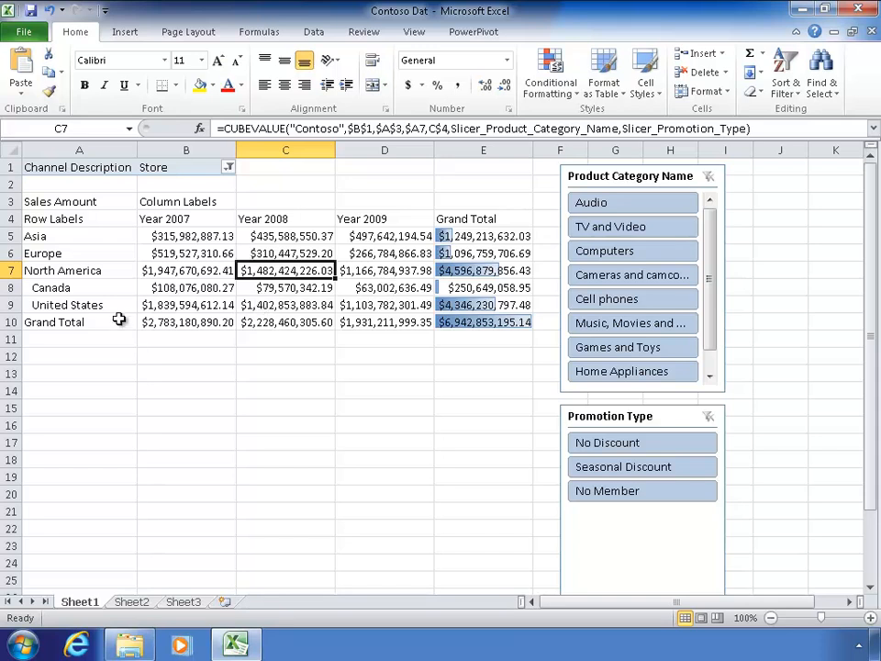
{"action": "left_click", "coordinate": [51, 287]}
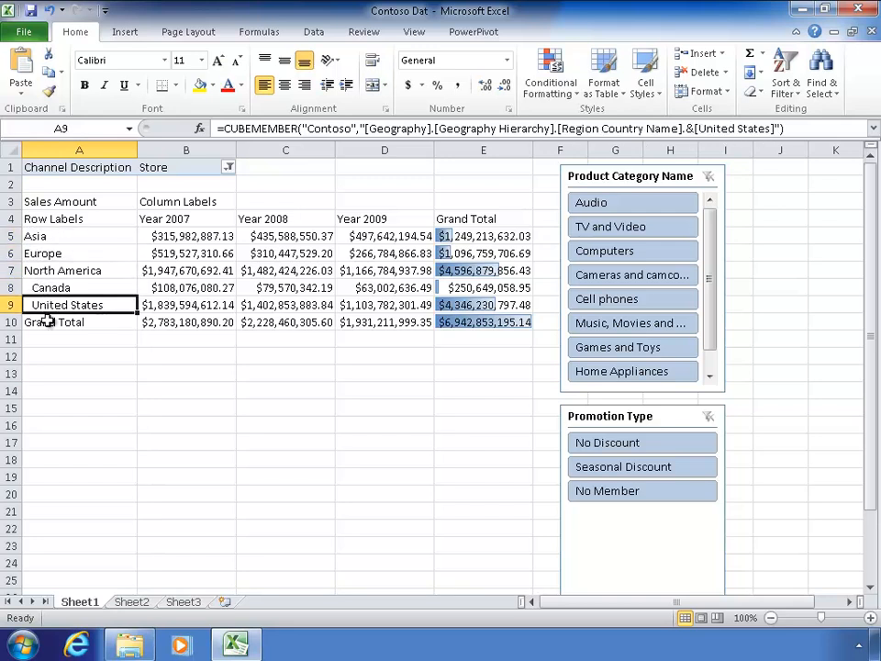
{"action": "left_click", "coordinate": [79, 321]}
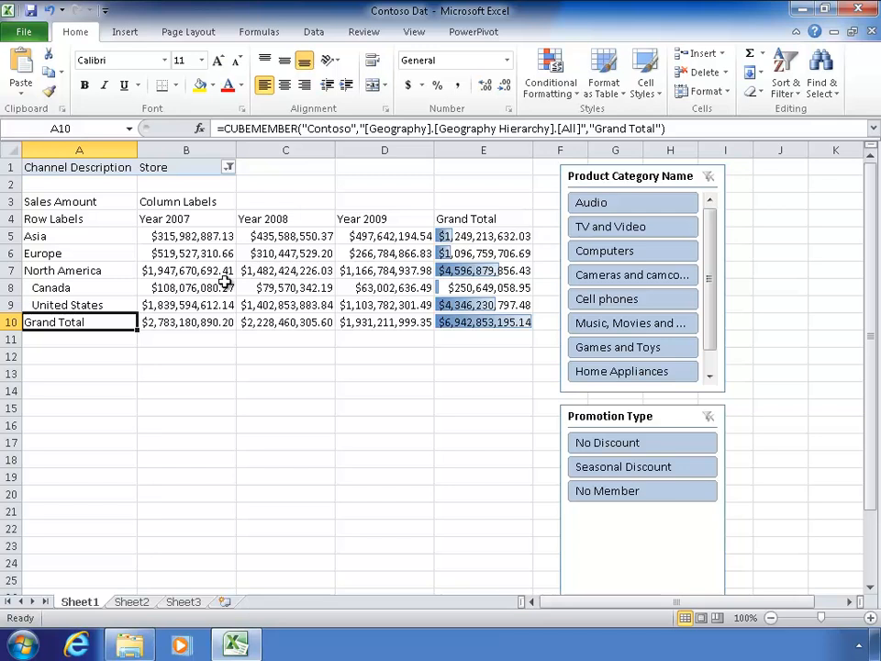
{"action": "mouse_move", "coordinate": [59, 237]}
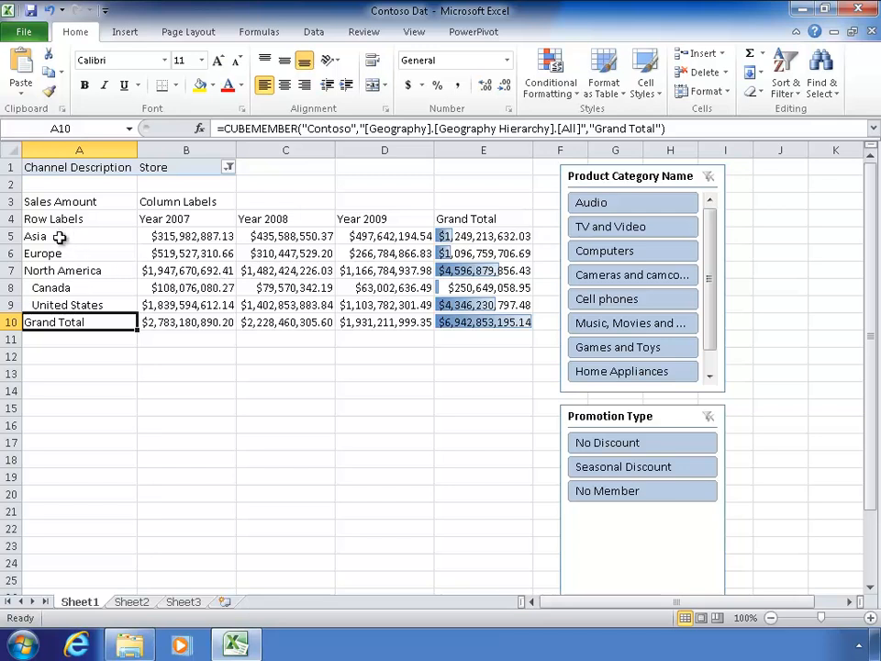
Fill Asia and Europe olive green; give B5:B8 Increase Decimal and Comma Style.
{"action": "left_click_drag", "start_coordinate": [79, 236], "coordinate": [79, 253]}
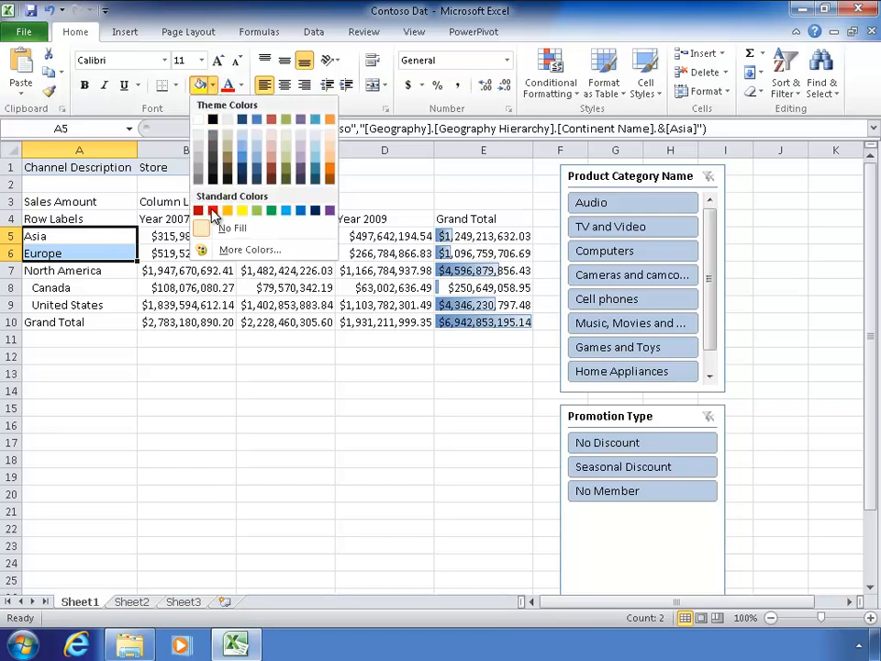
{"action": "mouse_move", "coordinate": [288, 156]}
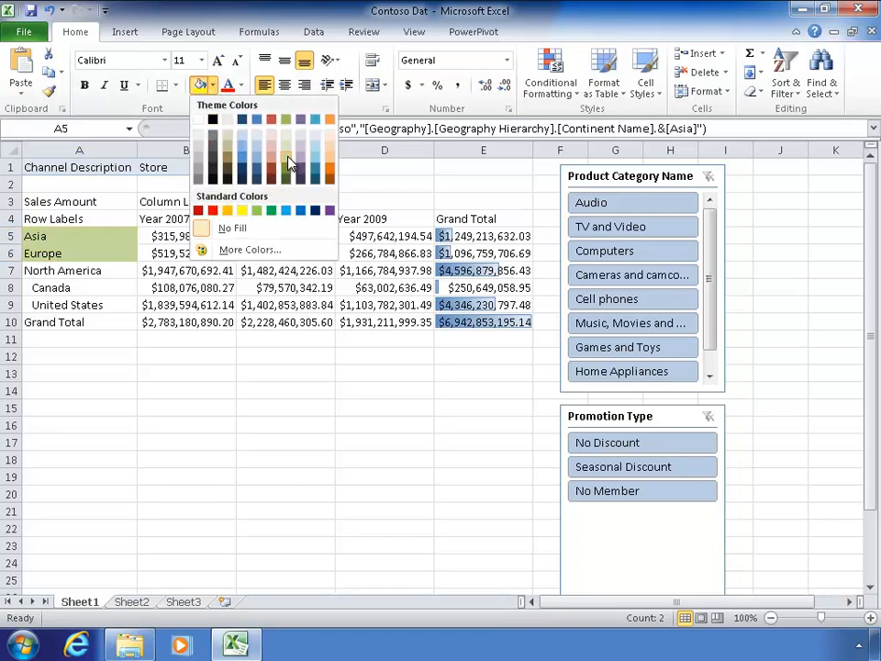
{"action": "left_click", "coordinate": [186, 236]}
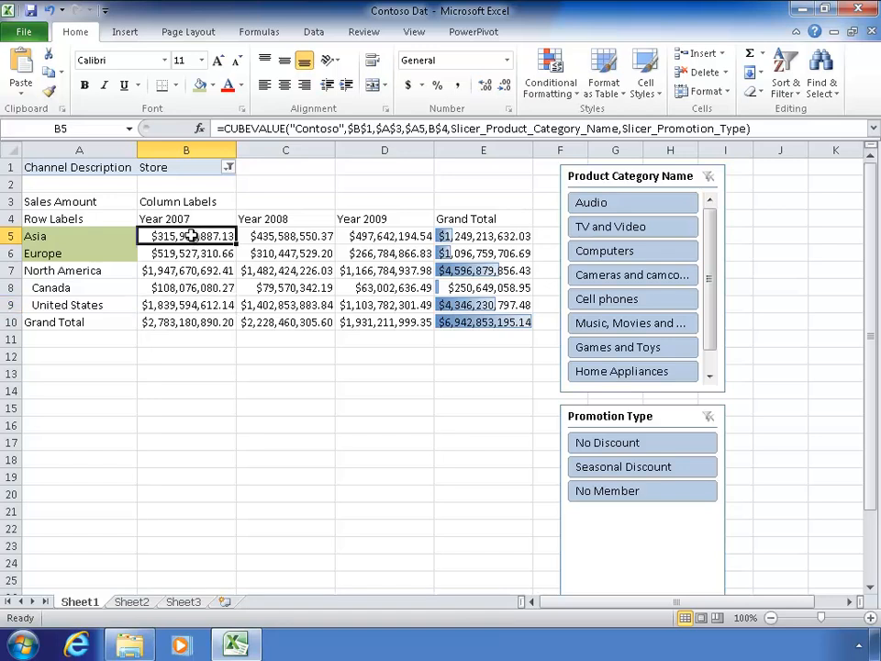
{"action": "left_click_drag", "start_coordinate": [185, 236], "coordinate": [186, 287]}
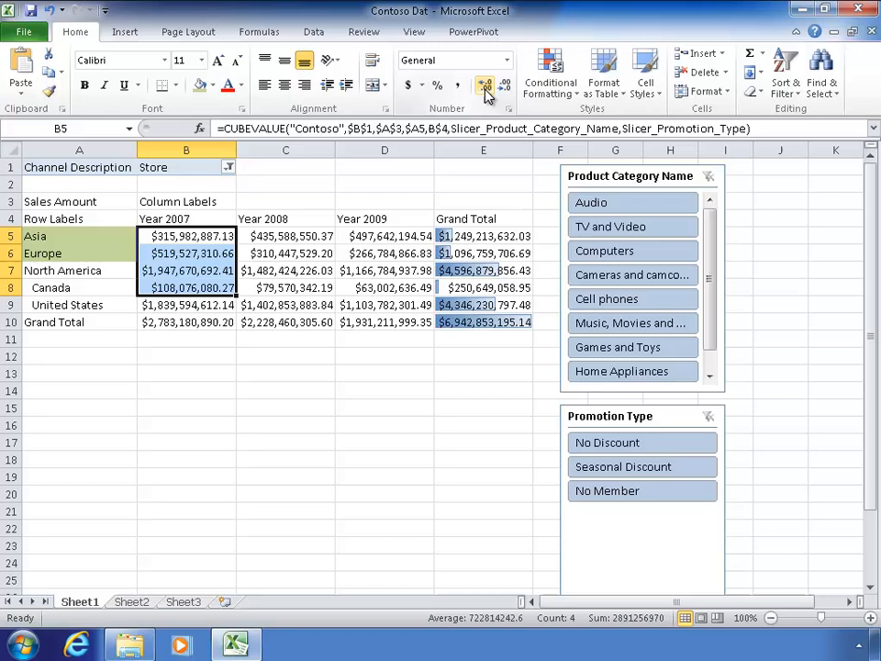
{"action": "left_click", "coordinate": [504, 85]}
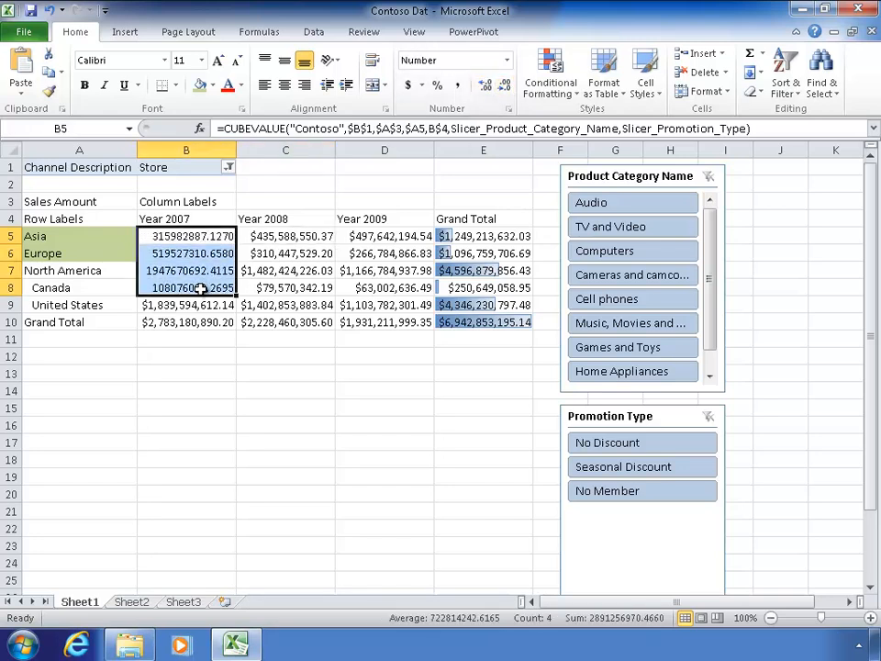
{"action": "left_click", "coordinate": [286, 304]}
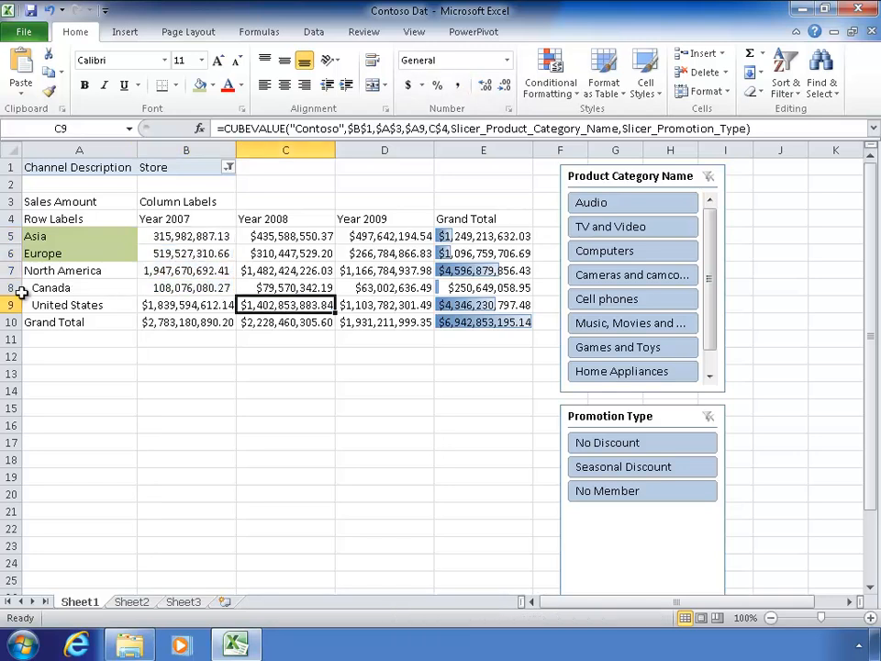
Insert a blank row above United States from the row context menu.
{"action": "right_click", "coordinate": [79, 270]}
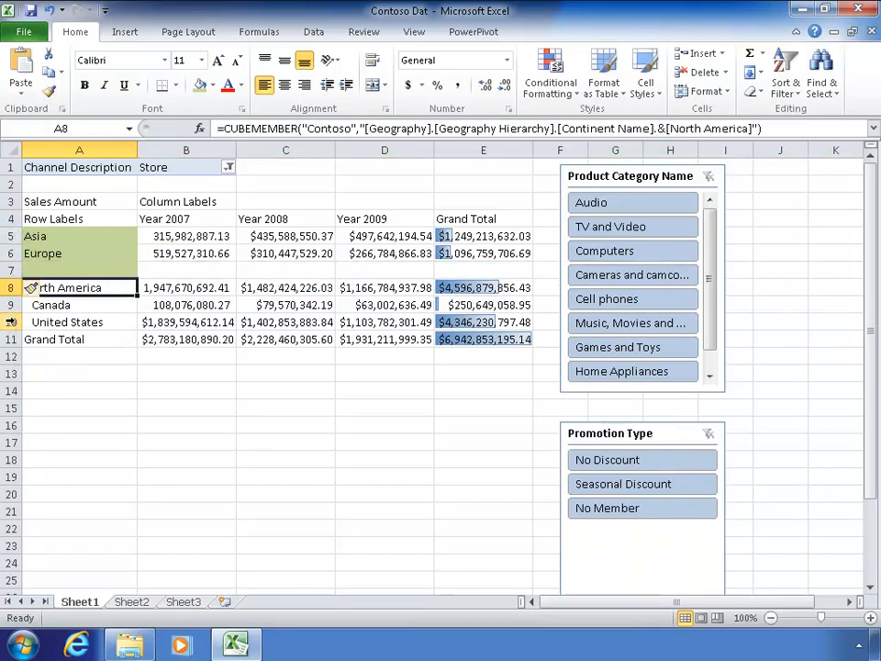
{"action": "right_click", "coordinate": [67, 321]}
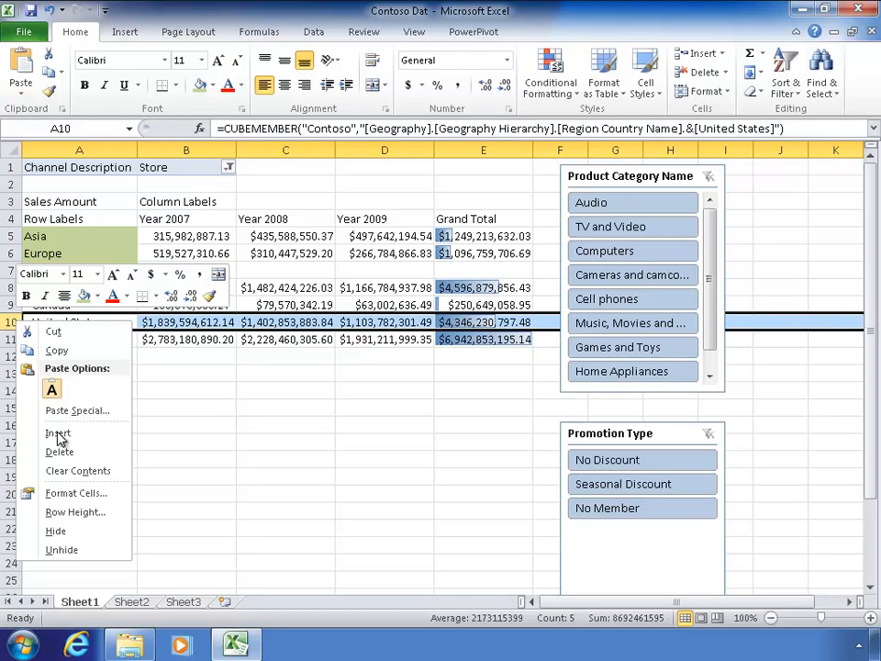
{"action": "left_click", "coordinate": [58, 433]}
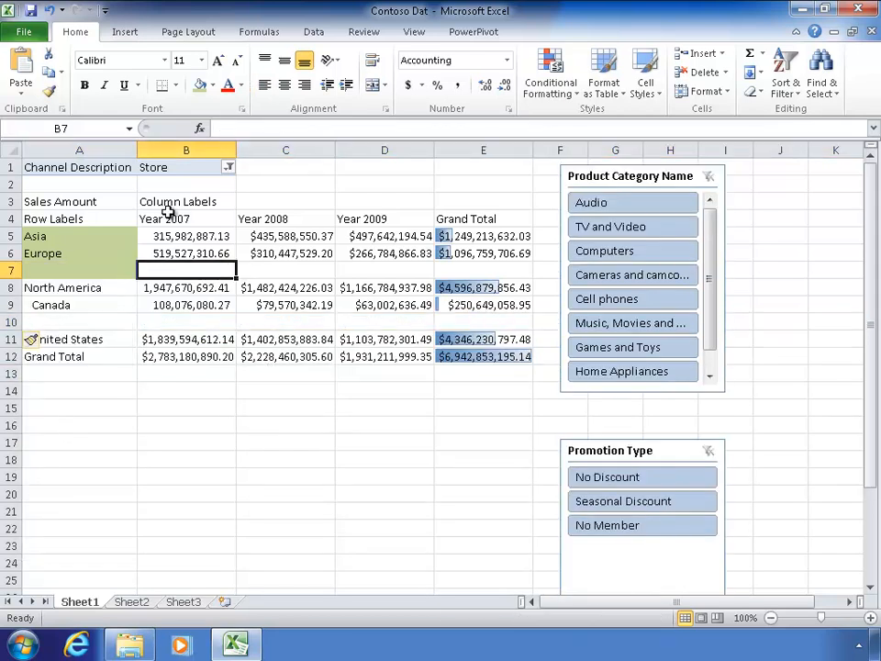
{"action": "left_click", "coordinate": [483, 268]}
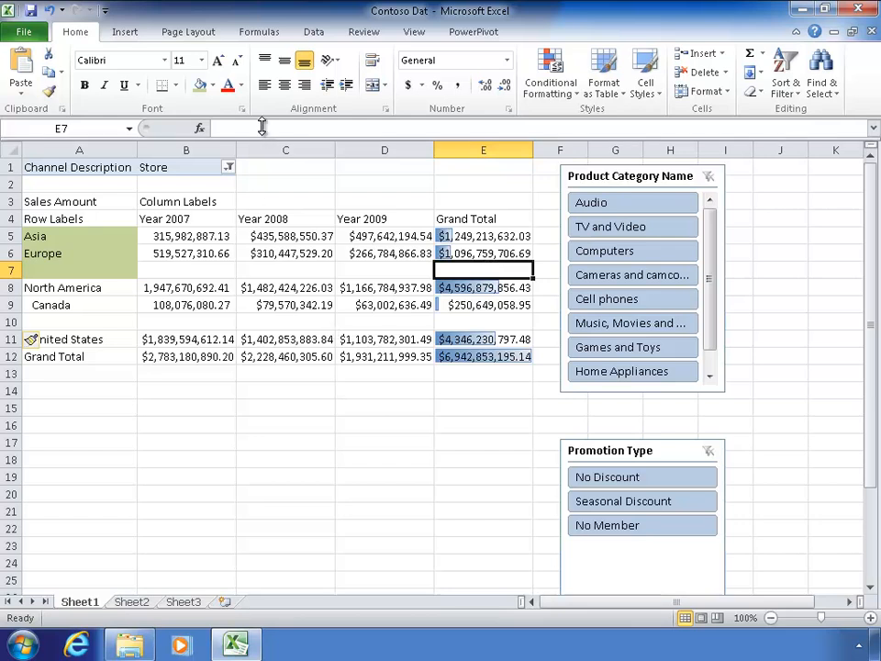
Start editing the Asia 2007 value cell, then abandon the formula edit.
{"action": "left_click", "coordinate": [185, 236]}
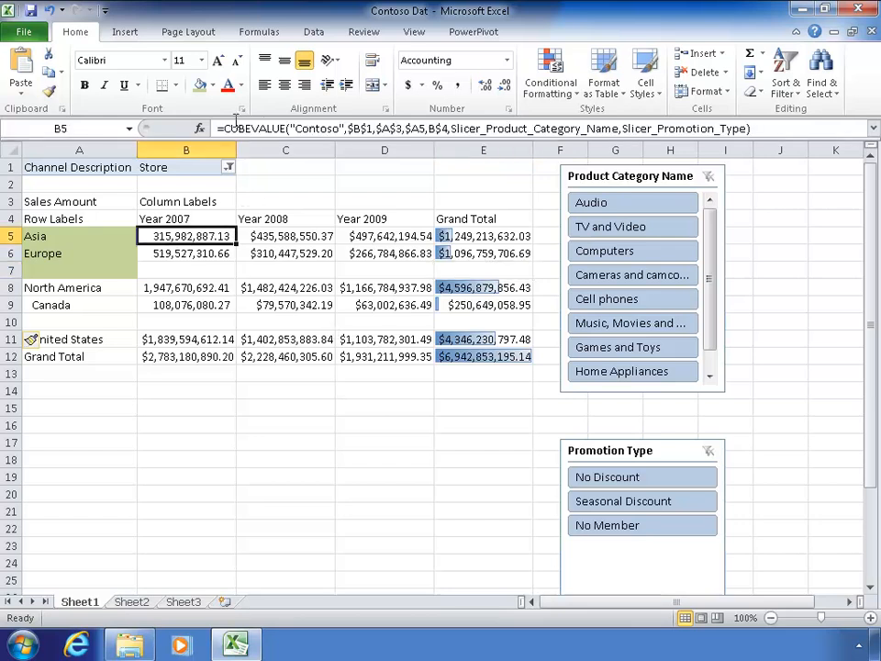
{"action": "double_click", "coordinate": [185, 236]}
{"action": "type", "text": "=C5"}
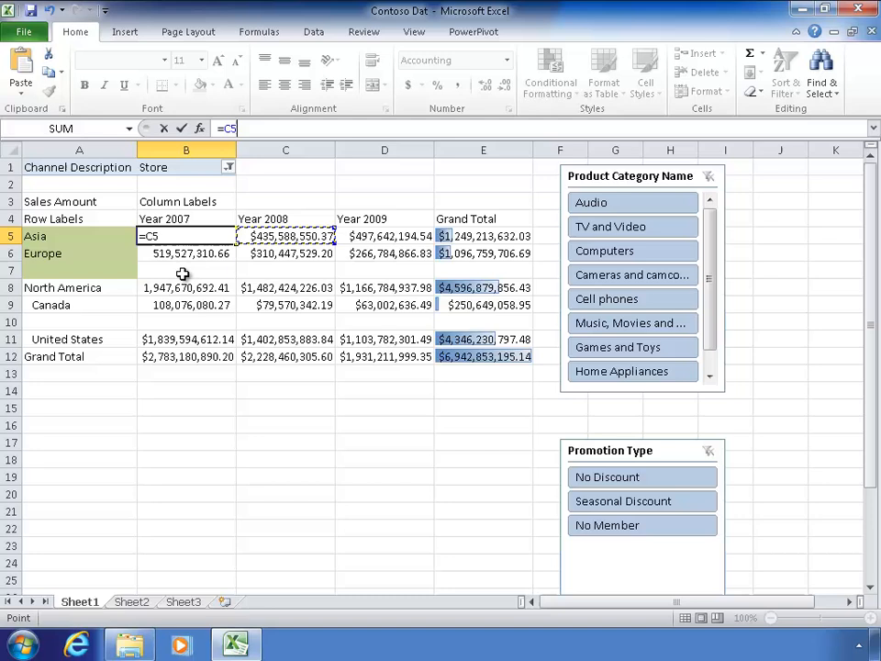
{"action": "key", "text": "Return"}
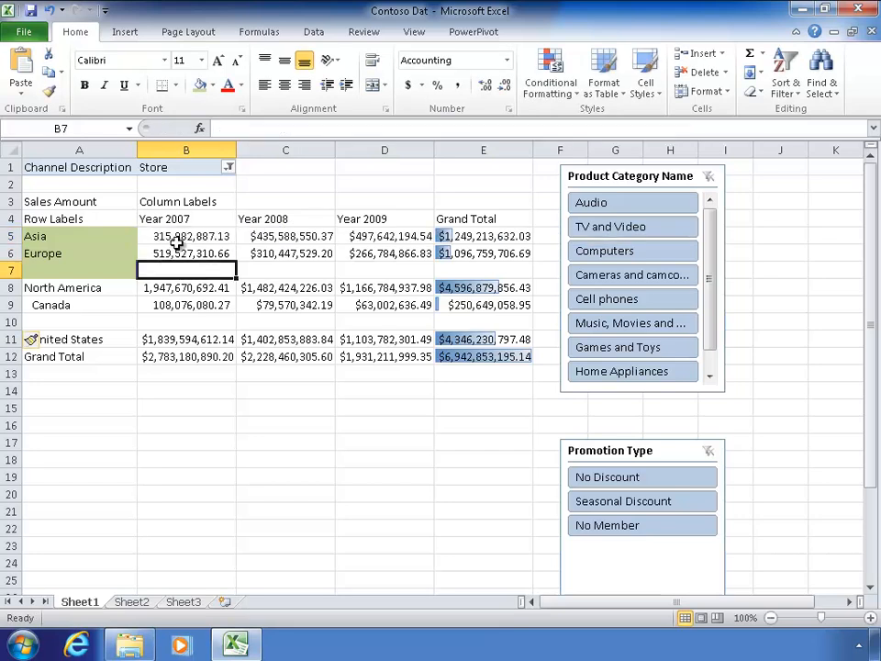
{"action": "left_click", "coordinate": [185, 236]}
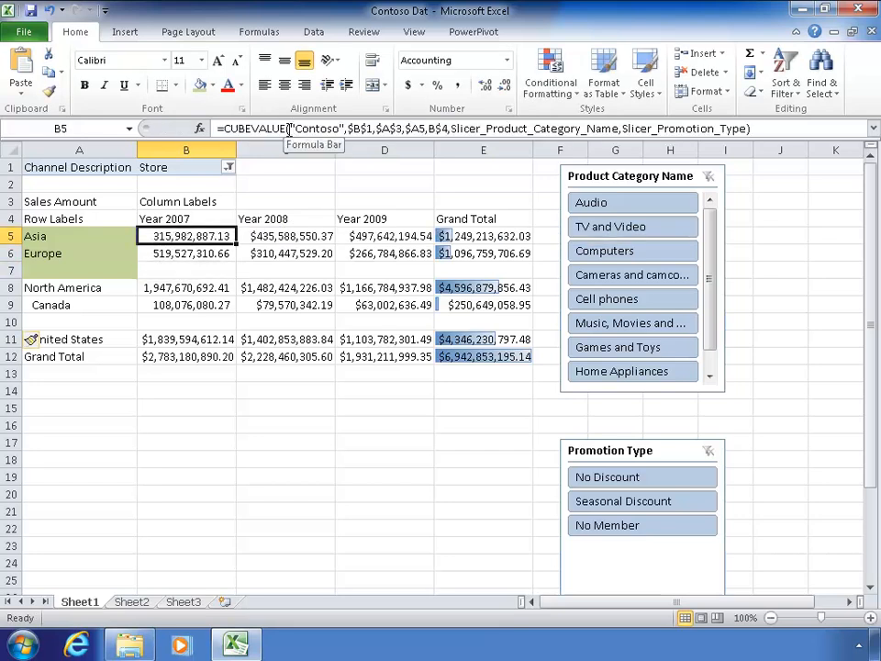
{"action": "double_click", "coordinate": [186, 236]}
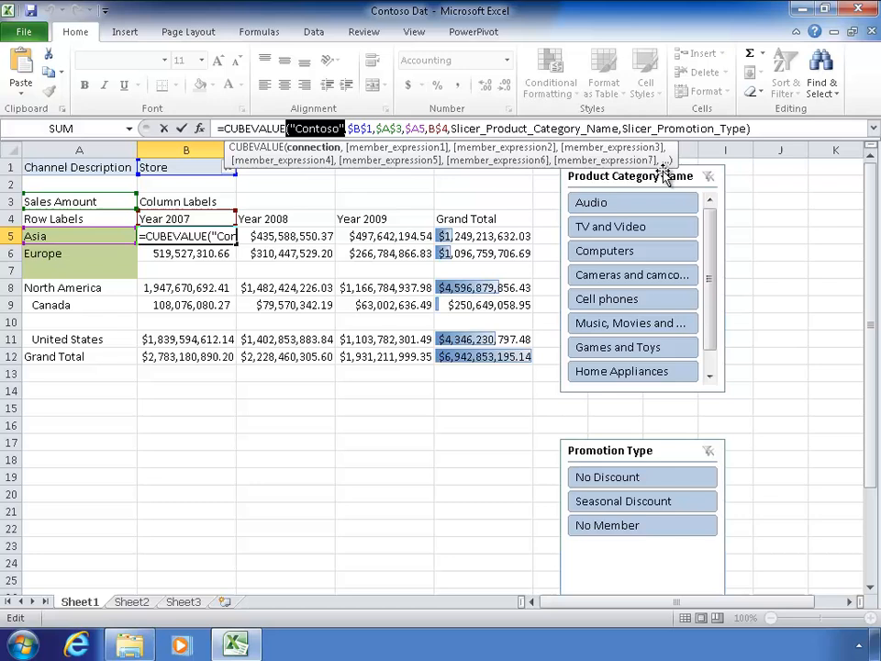
{"action": "mouse_move", "coordinate": [696, 472]}
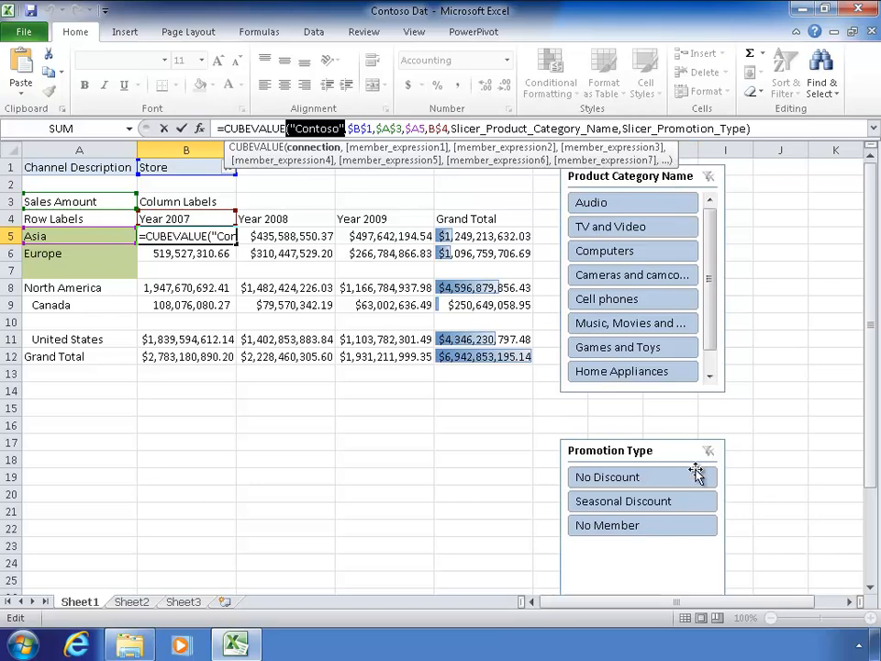
{"action": "mouse_move", "coordinate": [786, 506]}
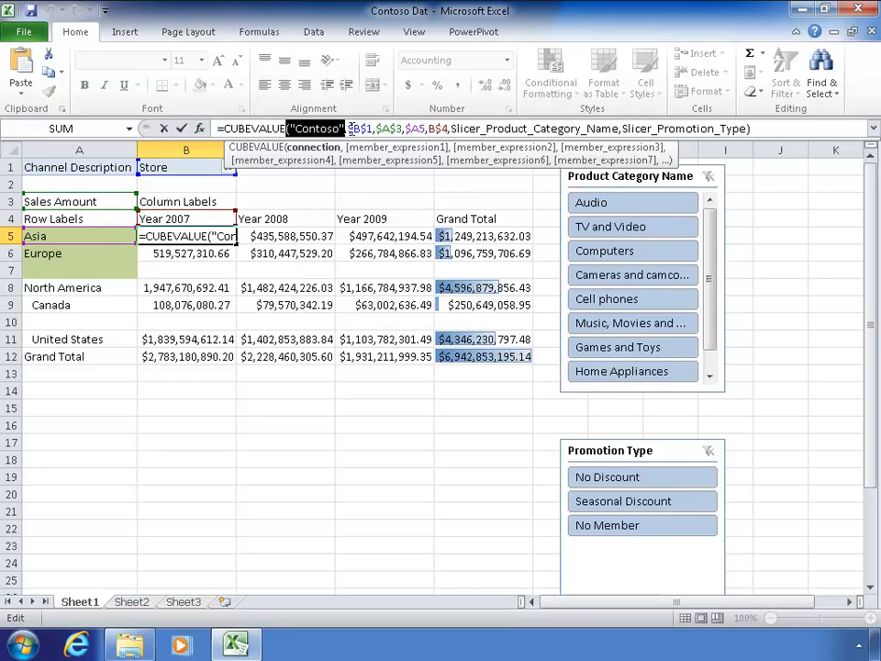
{"action": "mouse_move", "coordinate": [237, 190]}
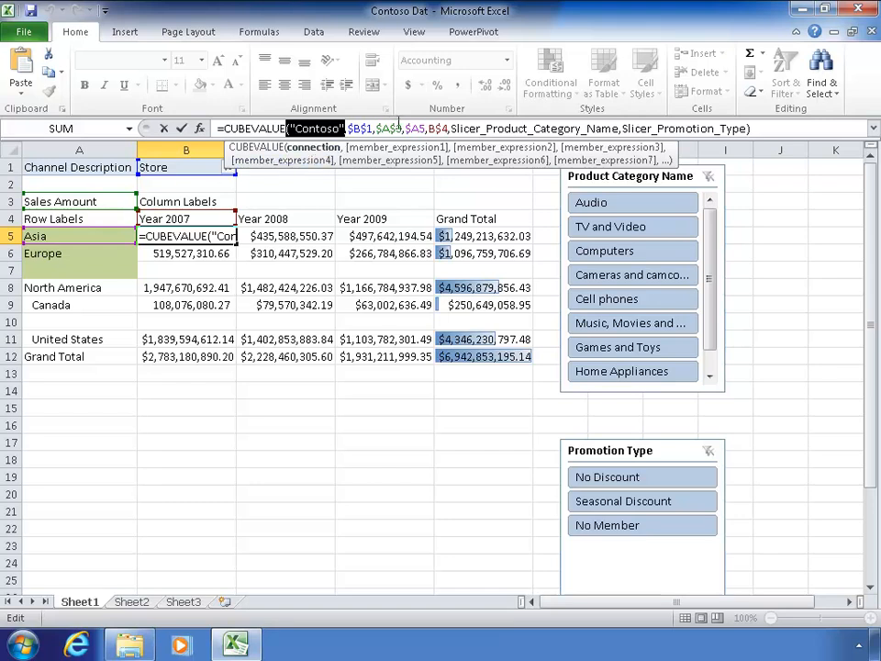
{"action": "left_click", "coordinate": [390, 129]}
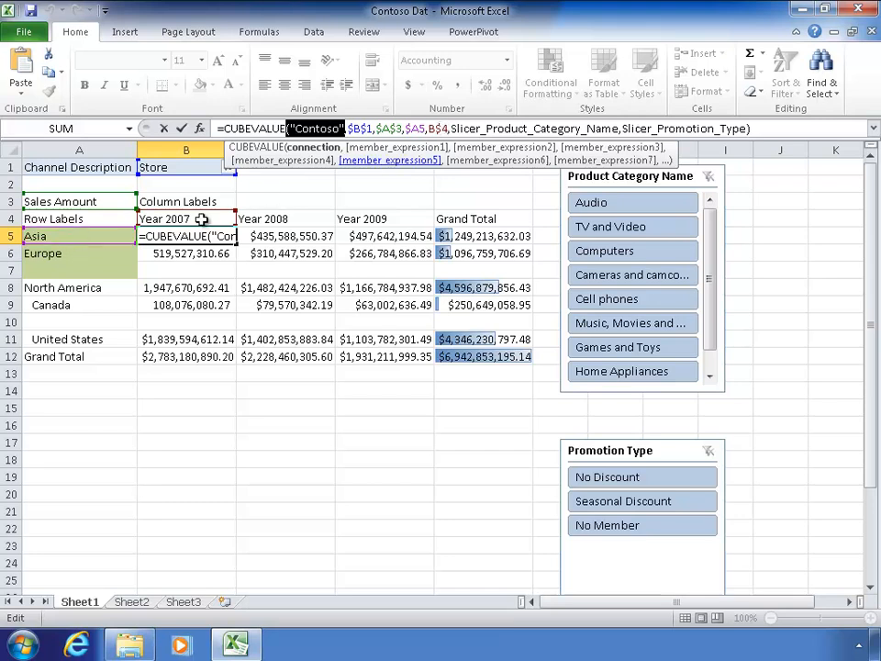
{"action": "mouse_move", "coordinate": [215, 213]}
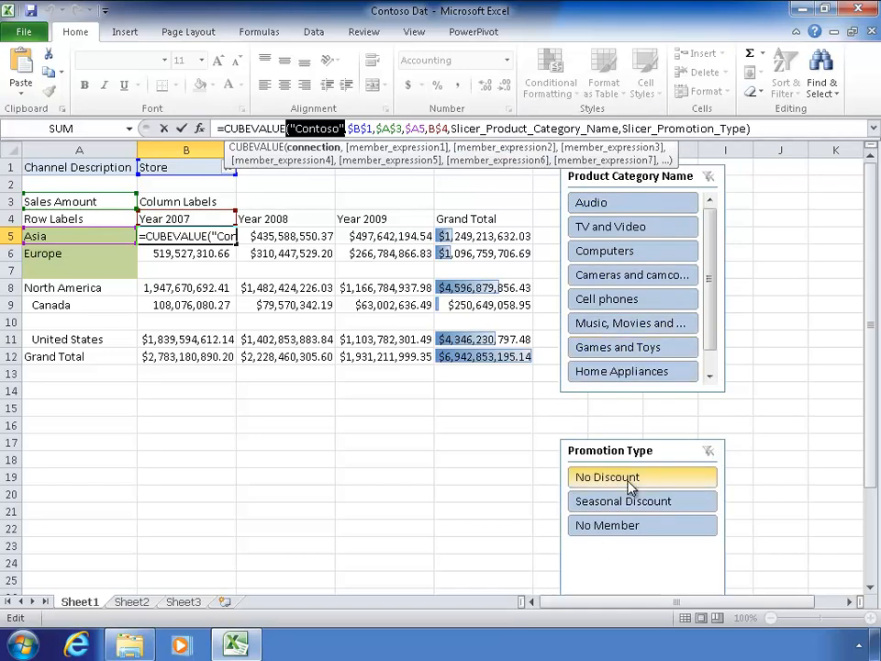
{"action": "left_click", "coordinate": [642, 476]}
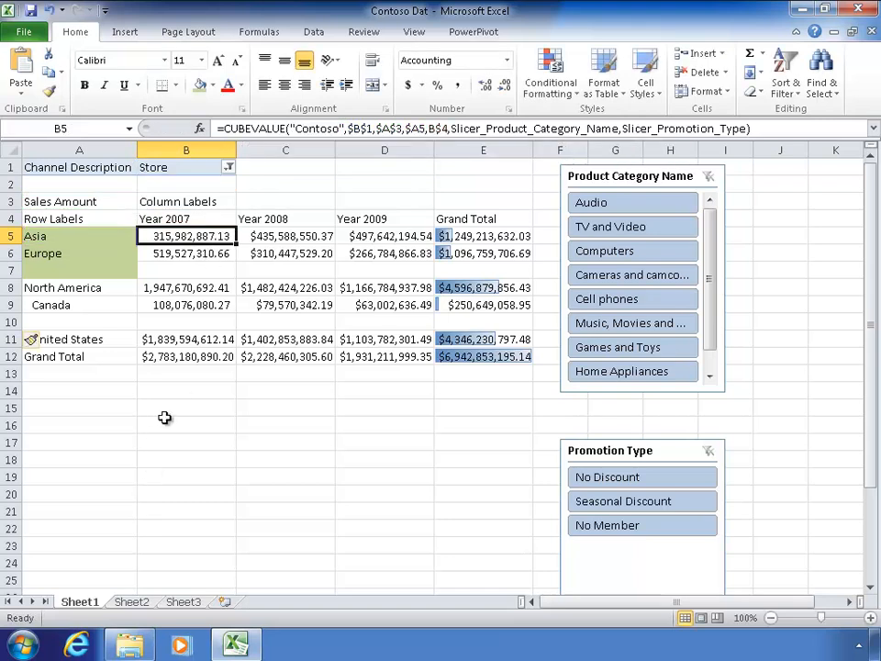
Select cell B15 and begin a CUBEVALUE formula on the "Contoso" cube.
{"action": "left_click", "coordinate": [186, 390]}
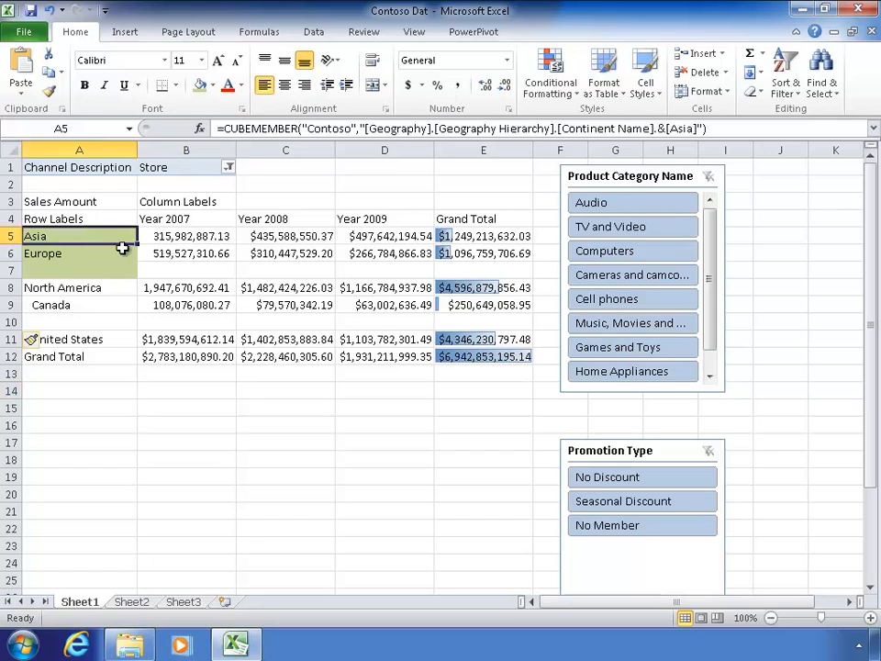
{"action": "left_click", "coordinate": [185, 235]}
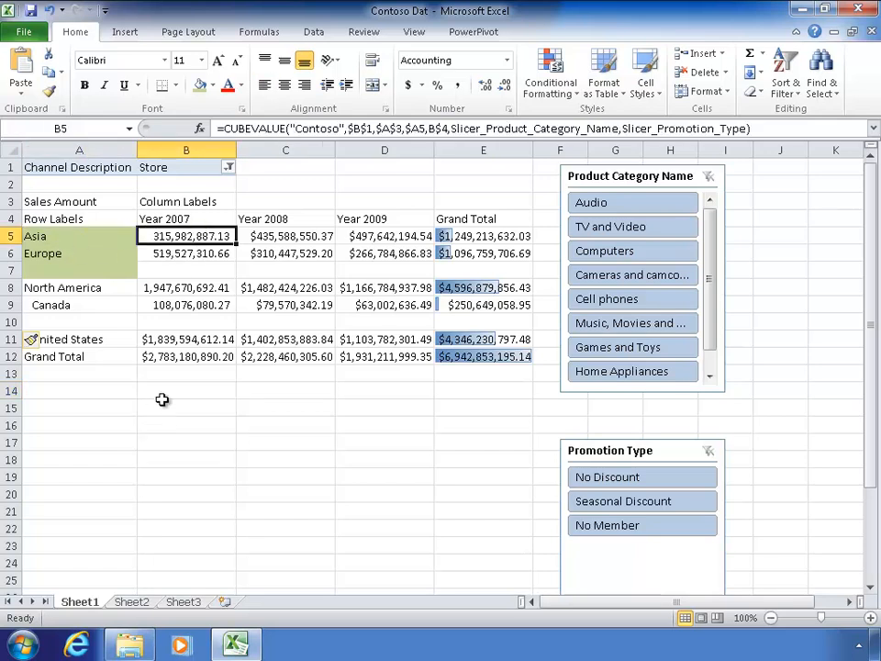
{"action": "type", "text": "=cub"}
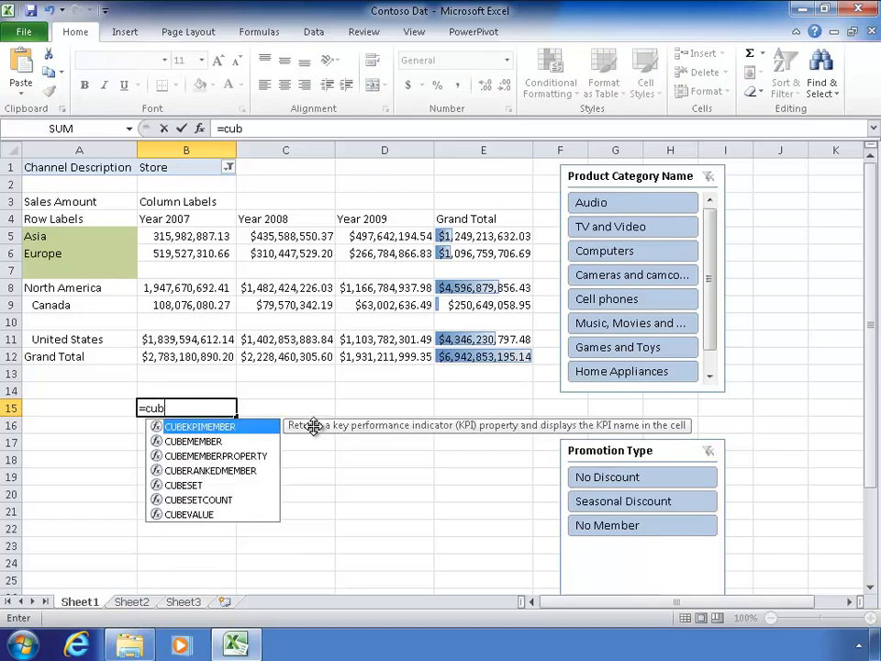
{"action": "type", "text": "e"}
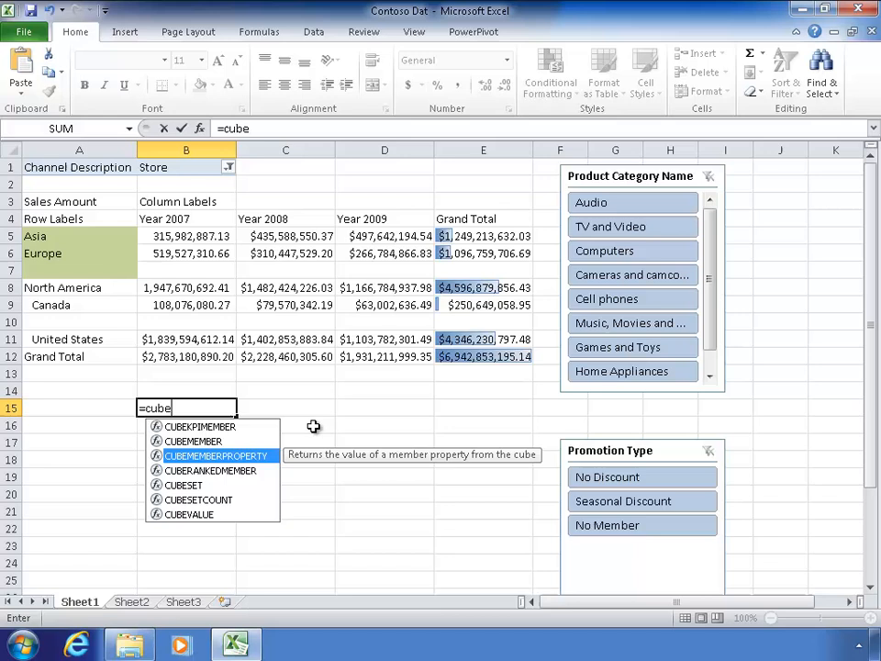
{"action": "mouse_move", "coordinate": [189, 514]}
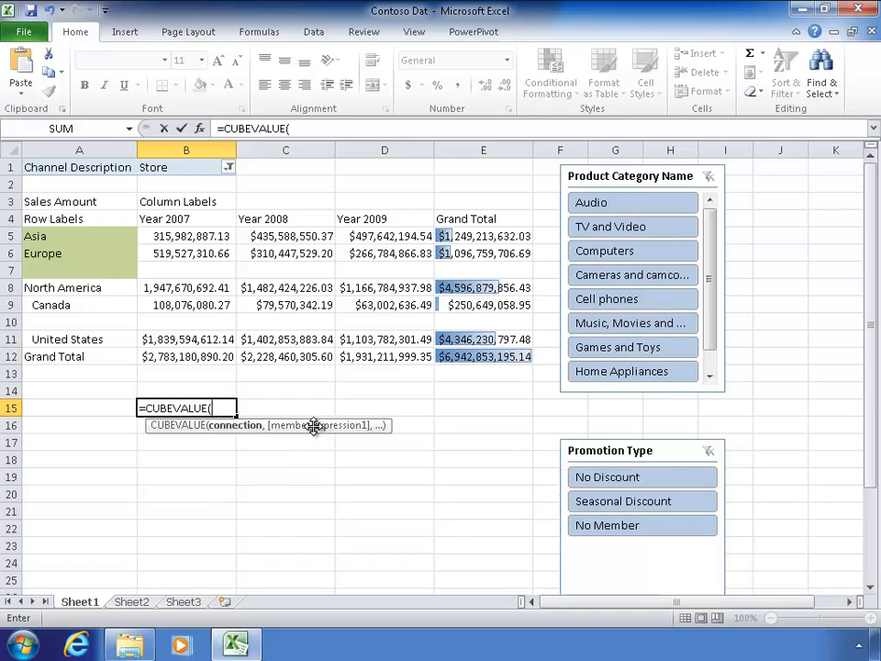
{"action": "type", "text": "\"Contoso"}
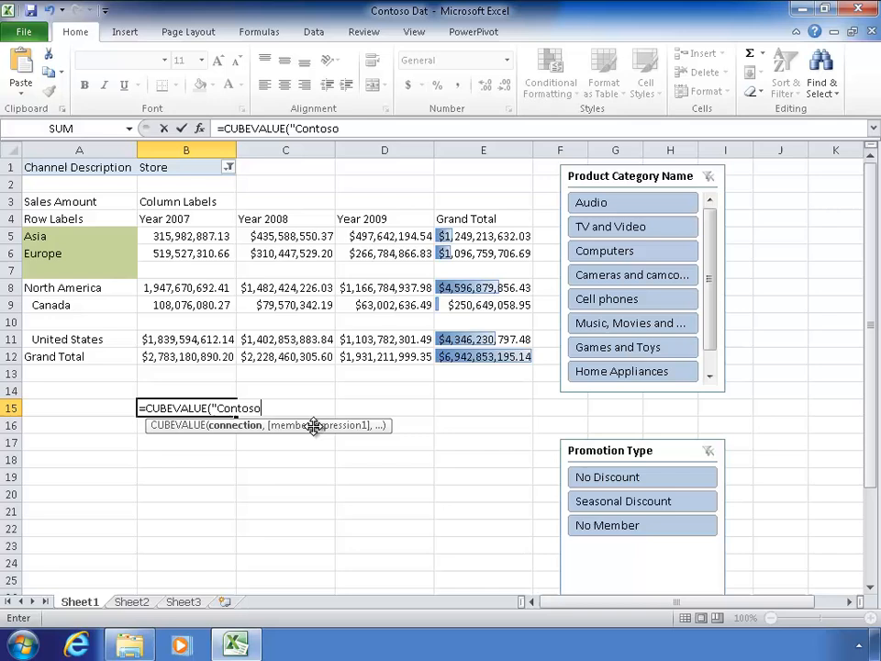
{"action": "type", "text": ","}
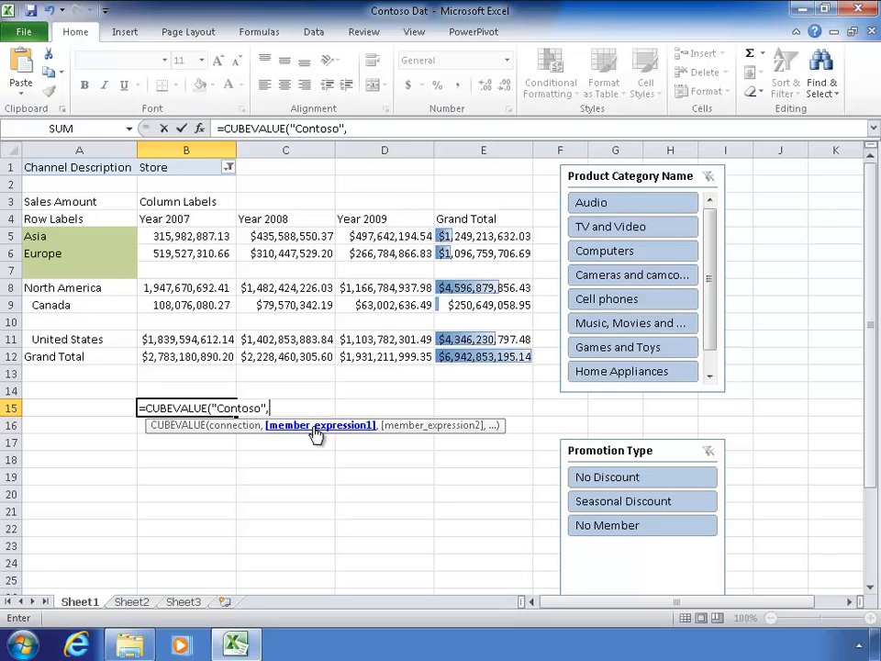
{"action": "mouse_move", "coordinate": [168, 168]}
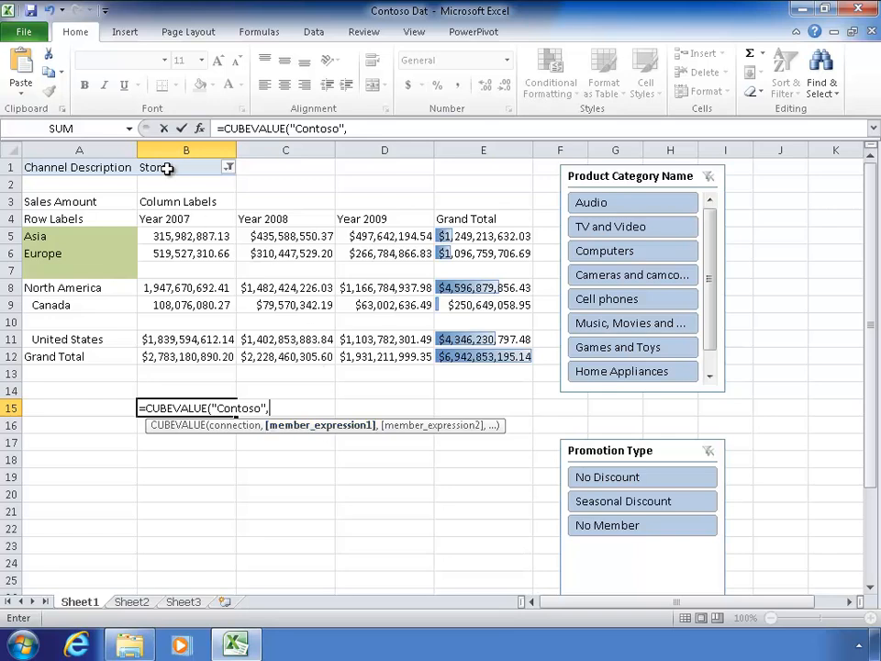
Add filter cell B1, the Gross Profit Margin measure and the all-continent member.
{"action": "left_click", "coordinate": [186, 167]}
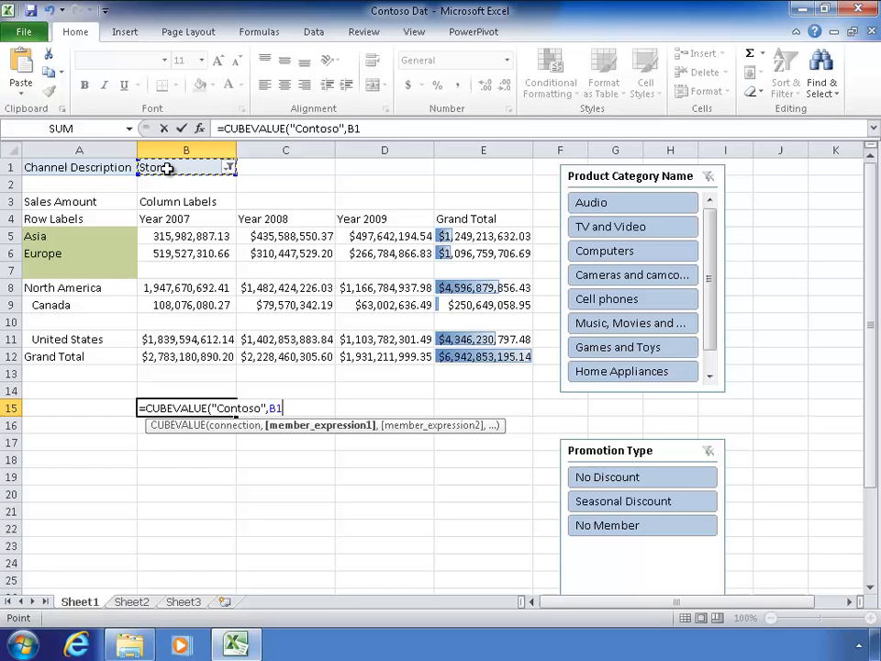
{"action": "type", "text": ","}
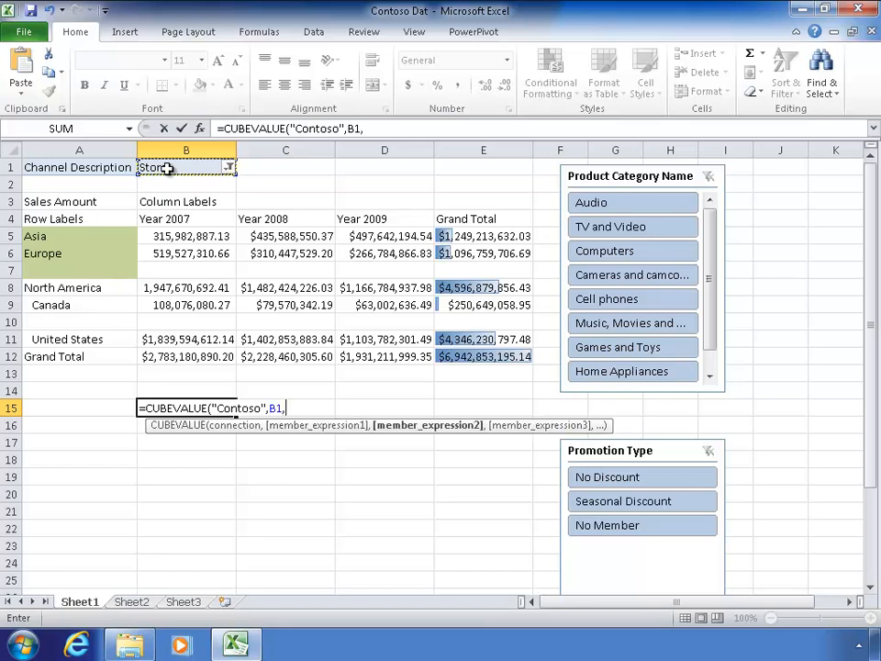
{"action": "type", "text": "\""}
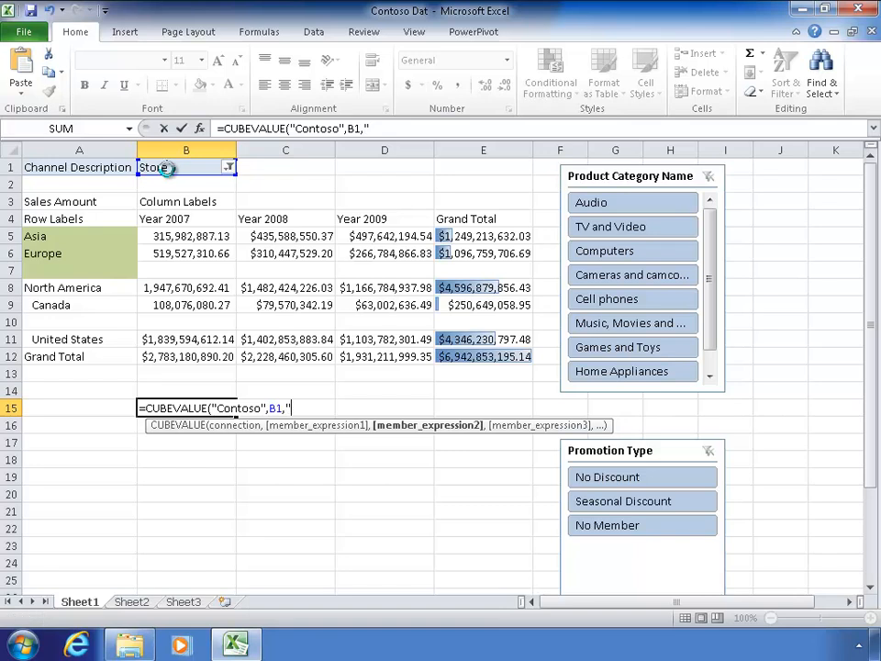
{"action": "type", "text": "Measures]"}
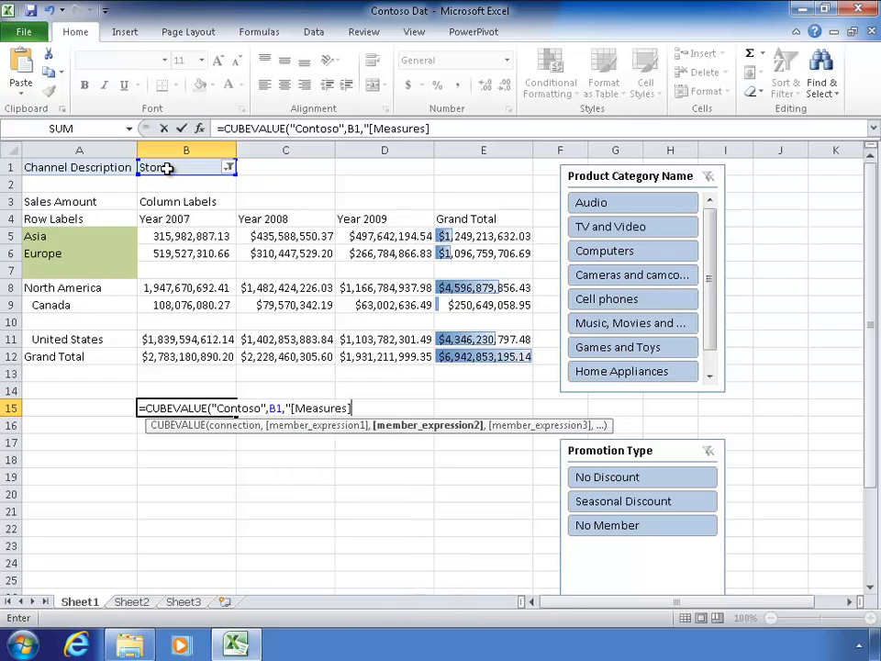
{"action": "type", "text": ".[Gross Profit Margin"}
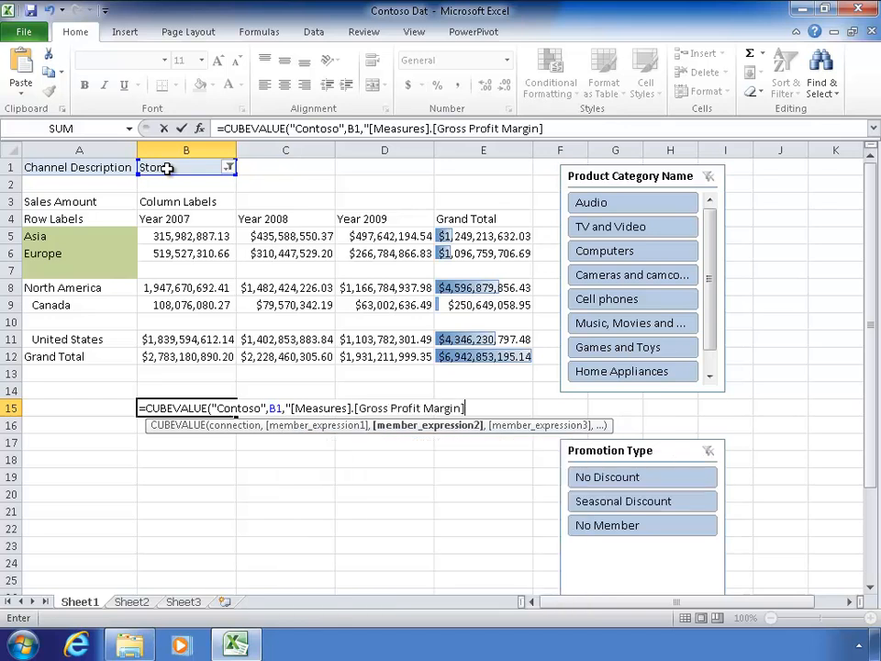
{"action": "type", "text": ","}
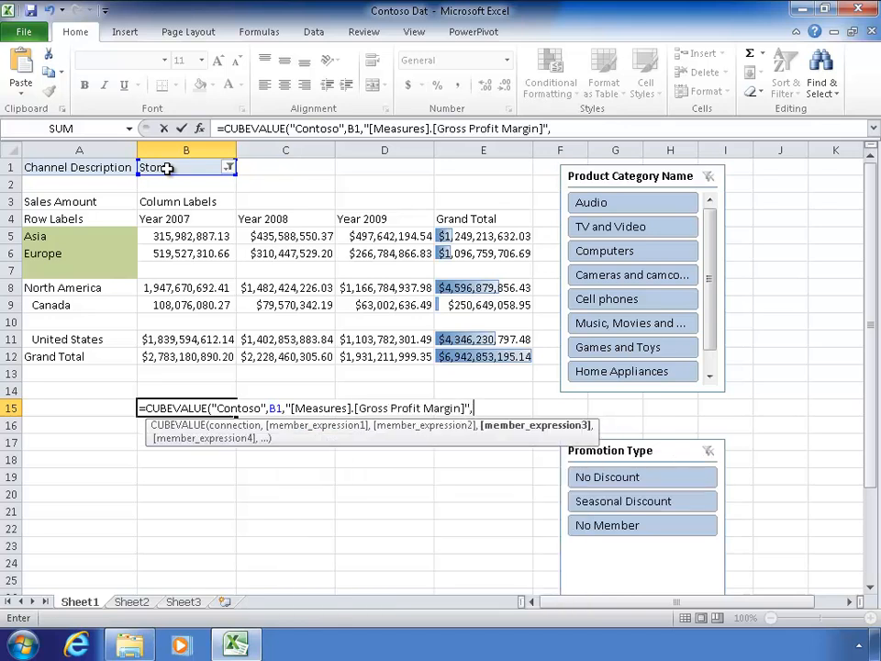
{"action": "type", "text": "\"[Geography"}
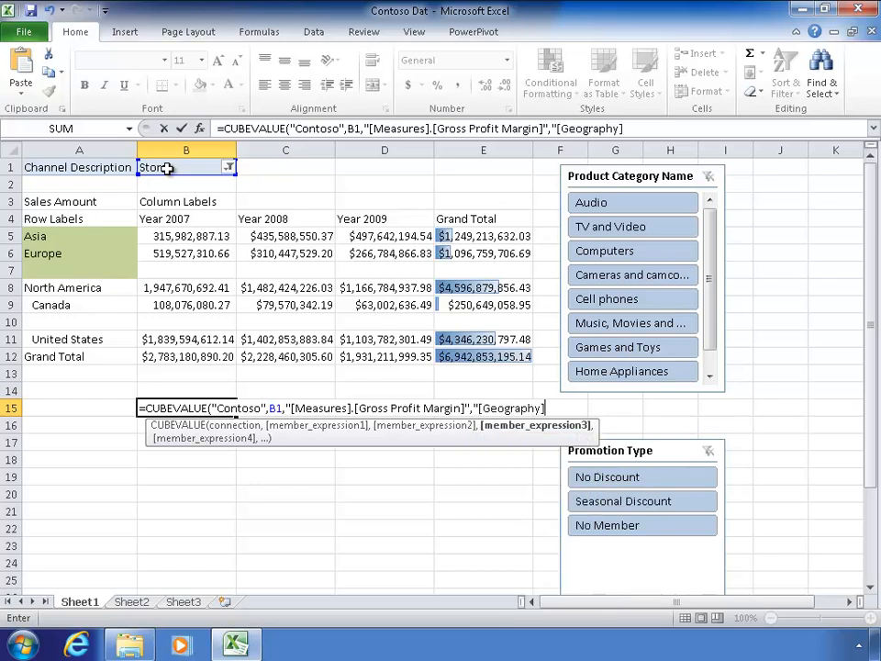
{"action": "type", "text": ".[Continent Name].[All]\")"}
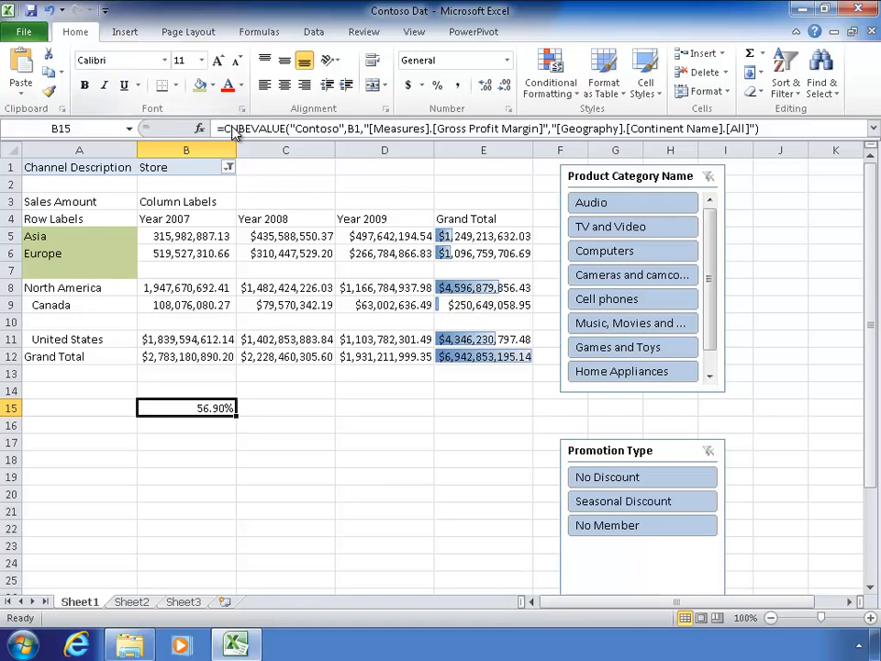
{"action": "mouse_move", "coordinate": [326, 129]}
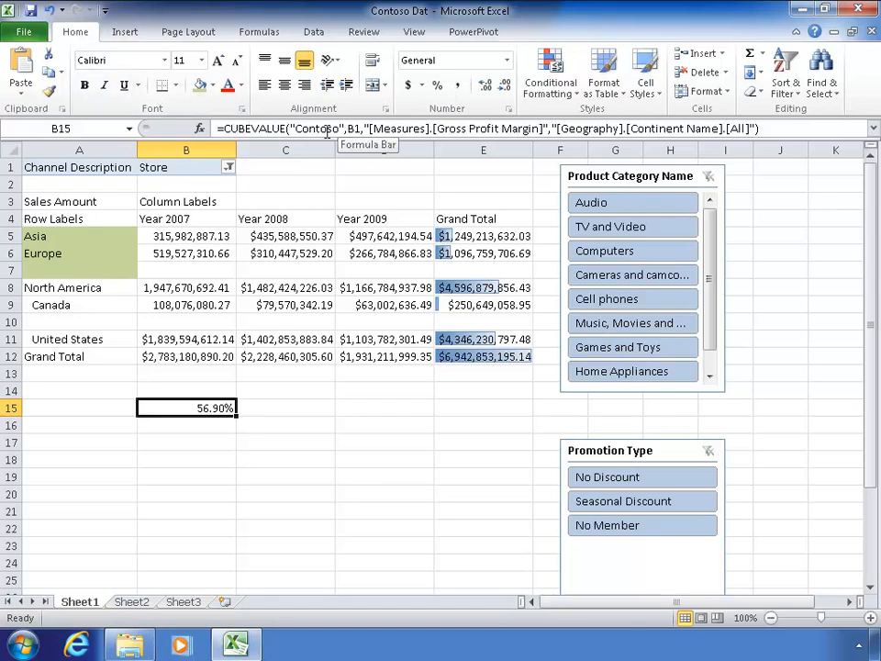
{"action": "mouse_move", "coordinate": [204, 537]}
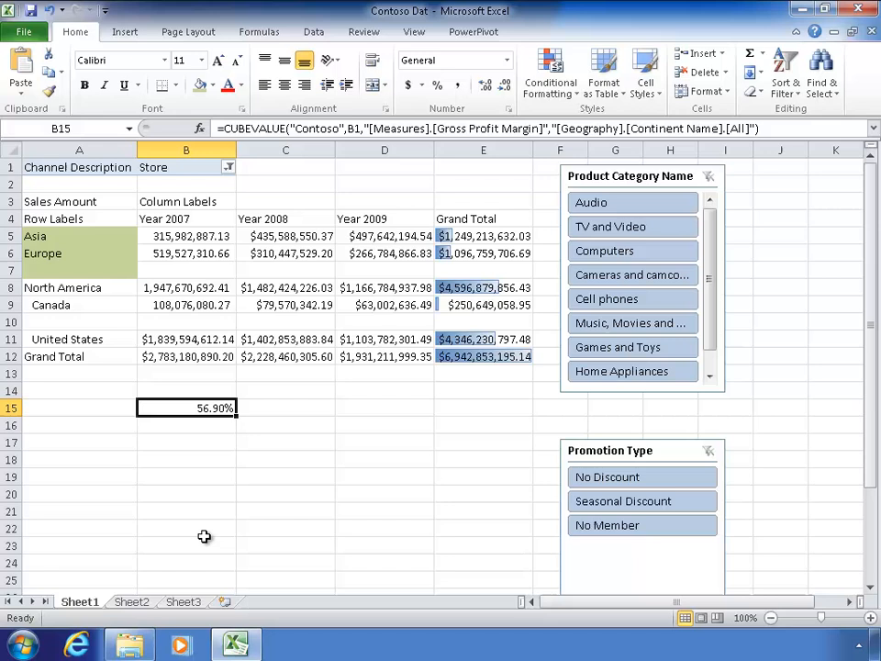
Enter 'All Continent GM%' in A15 and open the Channel Description filter list.
{"action": "left_click", "coordinate": [80, 408]}
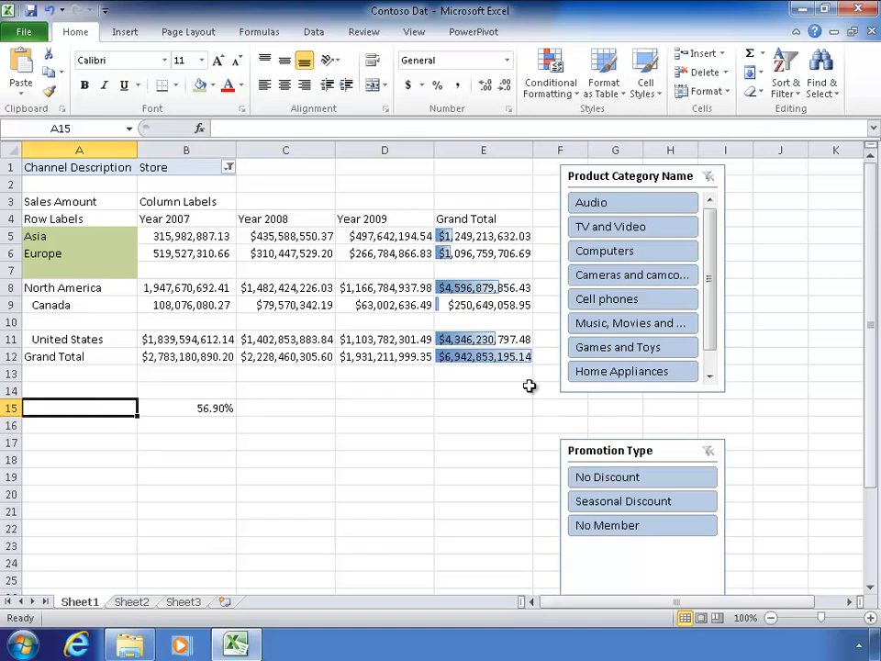
{"action": "type", "text": "All Con"}
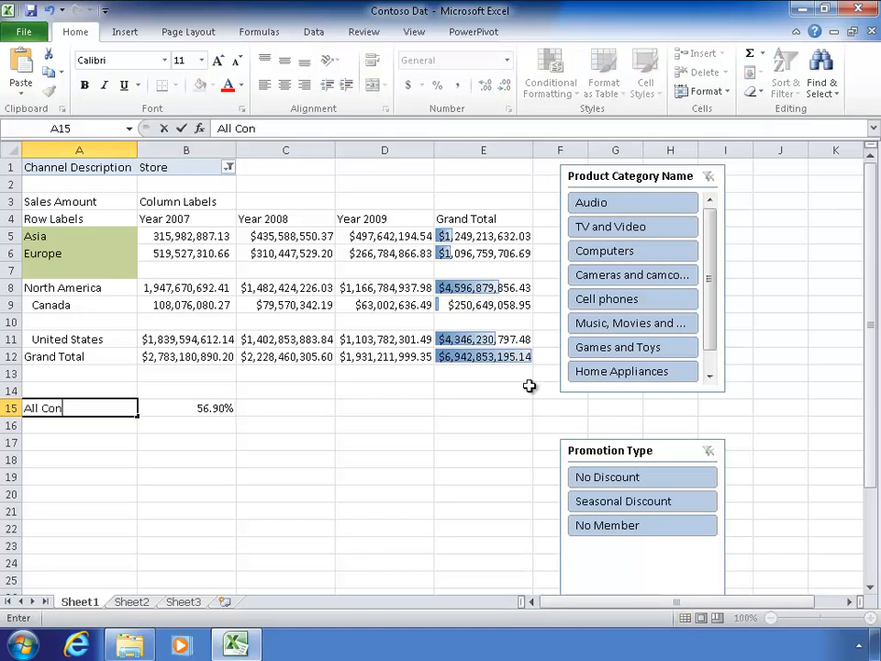
{"action": "type", "text": "tinent"}
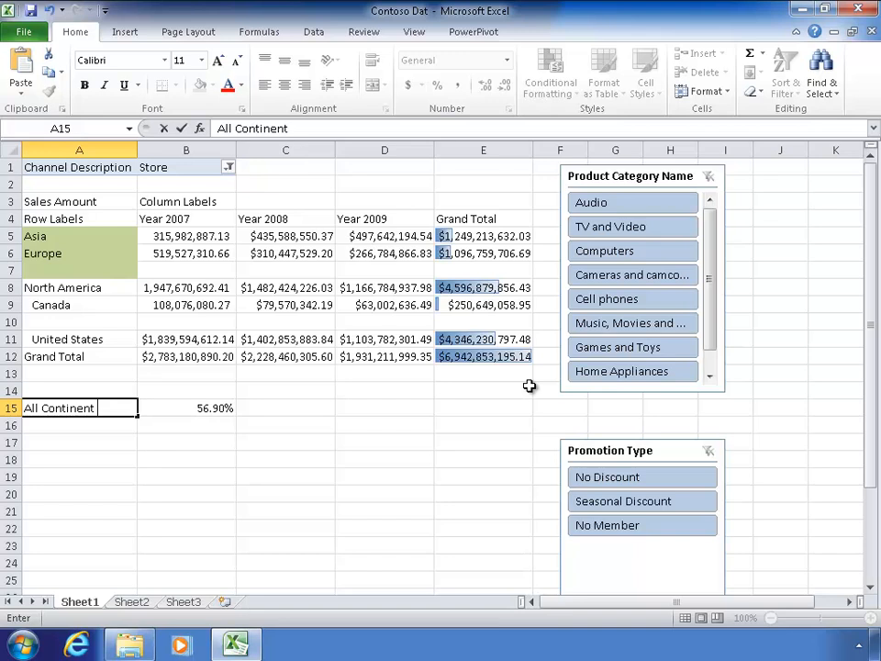
{"action": "type", "text": "GM"}
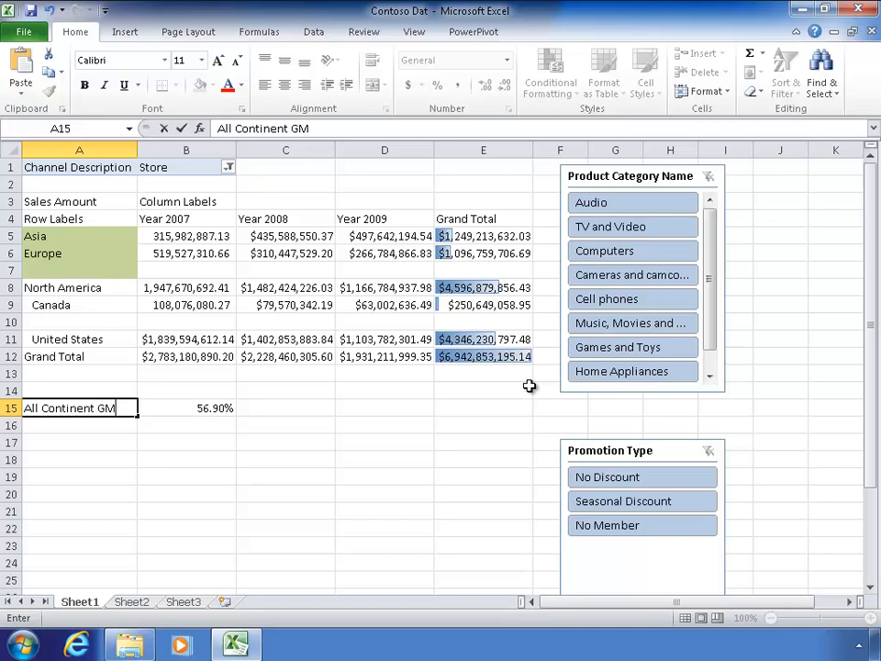
{"action": "key", "text": "Return"}
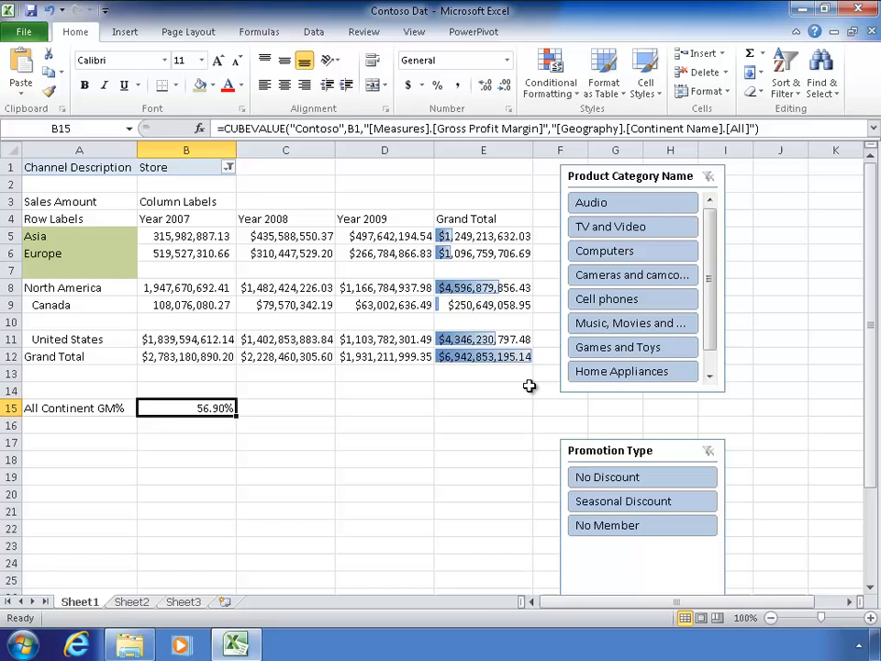
{"action": "left_click", "coordinate": [227, 167]}
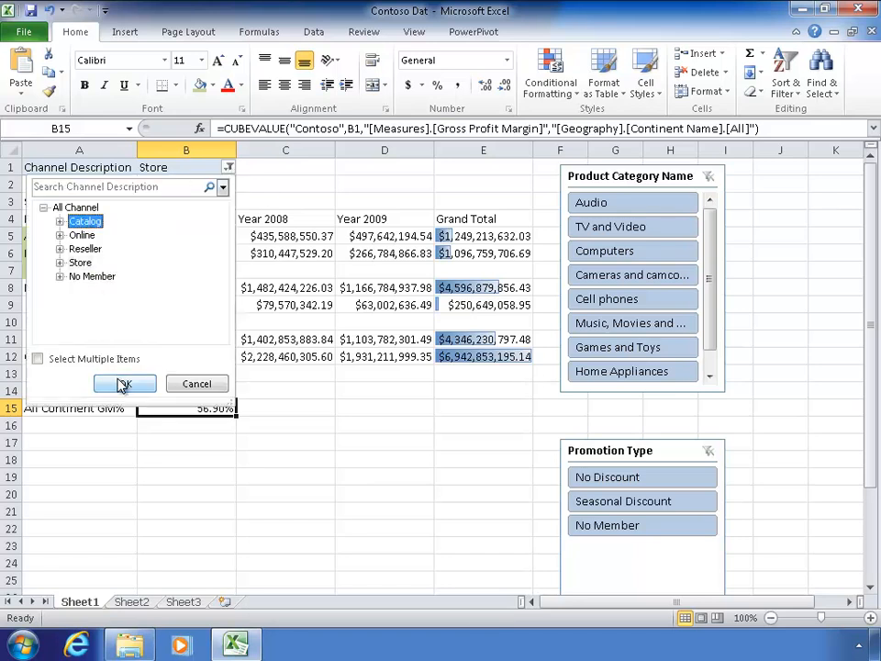
Set the channel filter to Catalog, then Reseller, and toggle the TV and Video slicer.
{"action": "left_click", "coordinate": [124, 384]}
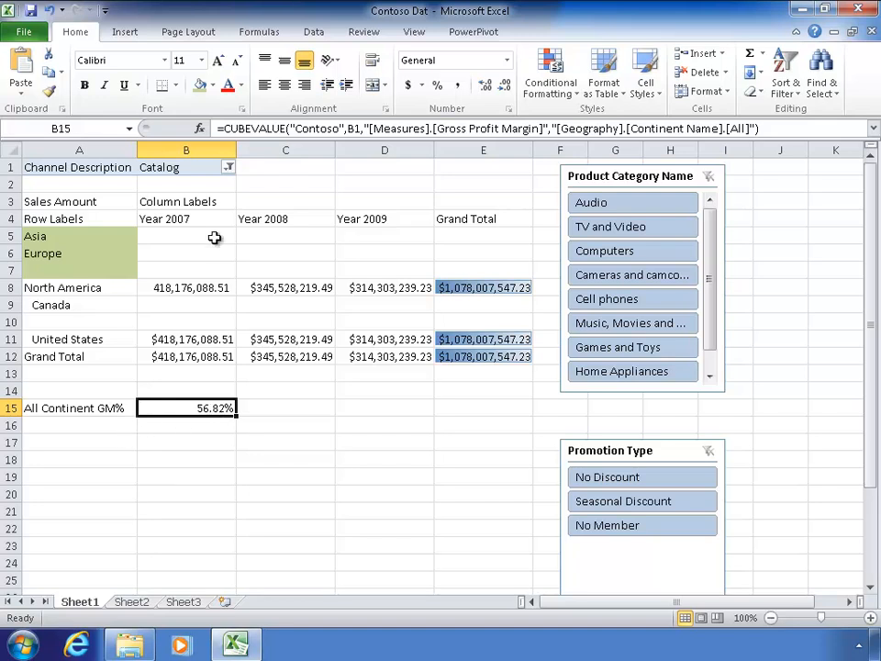
{"action": "left_click", "coordinate": [228, 167]}
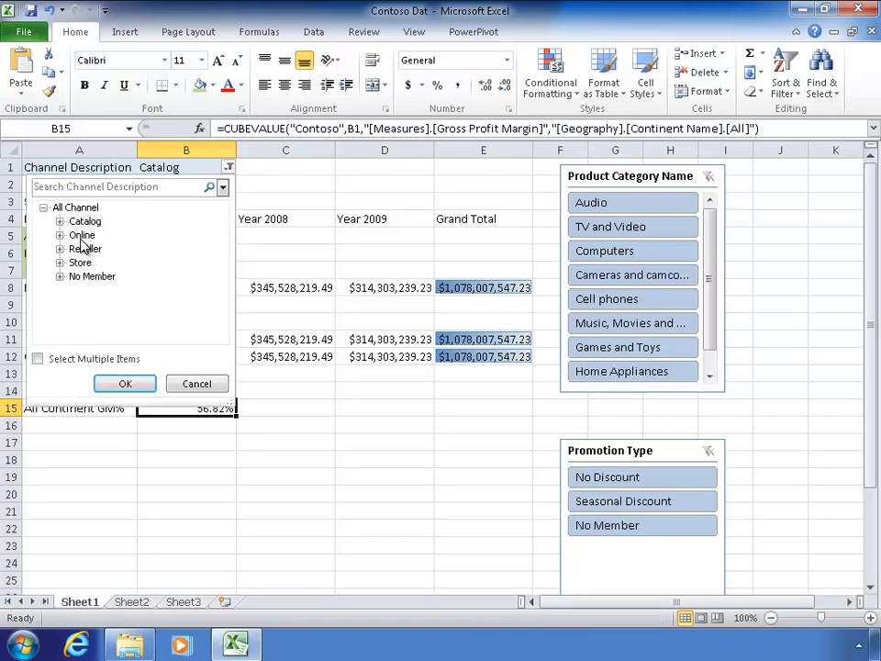
{"action": "left_click", "coordinate": [85, 248]}
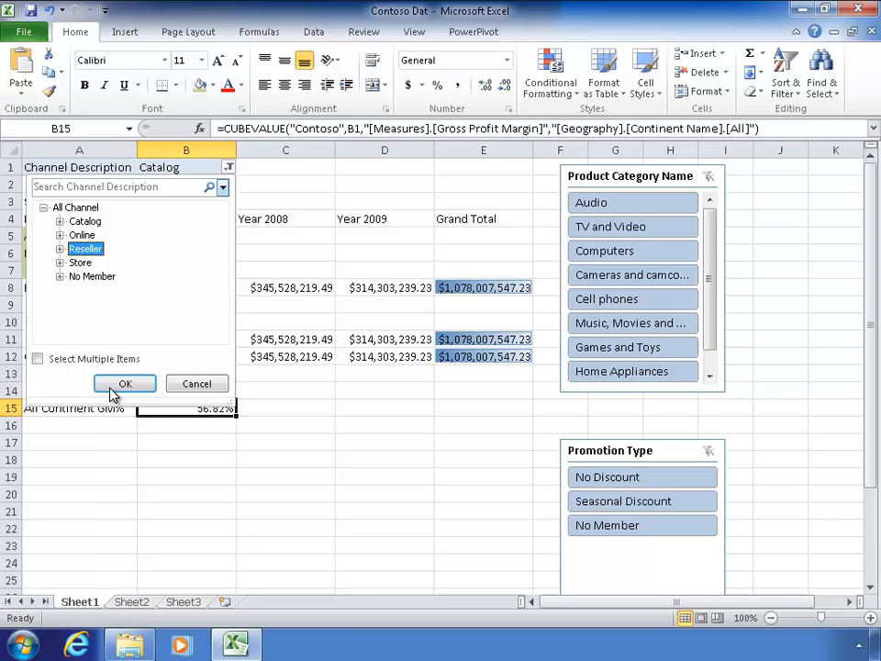
{"action": "left_click", "coordinate": [125, 383]}
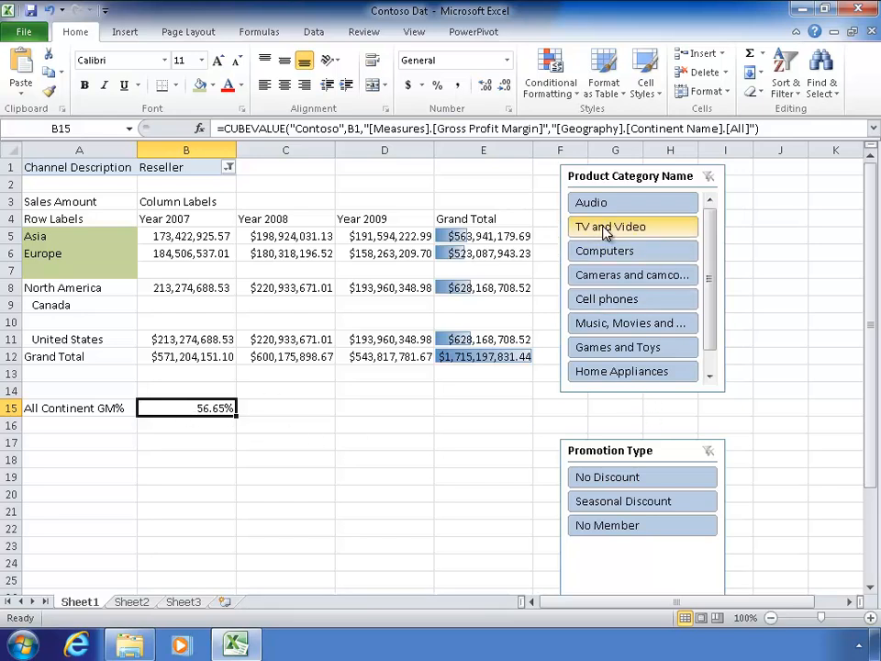
{"action": "left_click", "coordinate": [611, 226]}
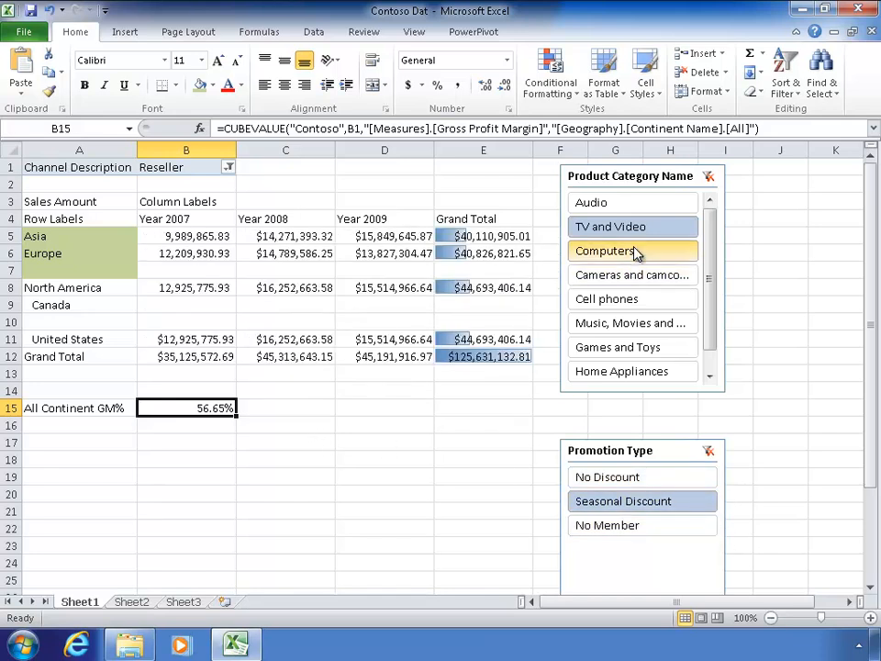
{"action": "left_click", "coordinate": [604, 249]}
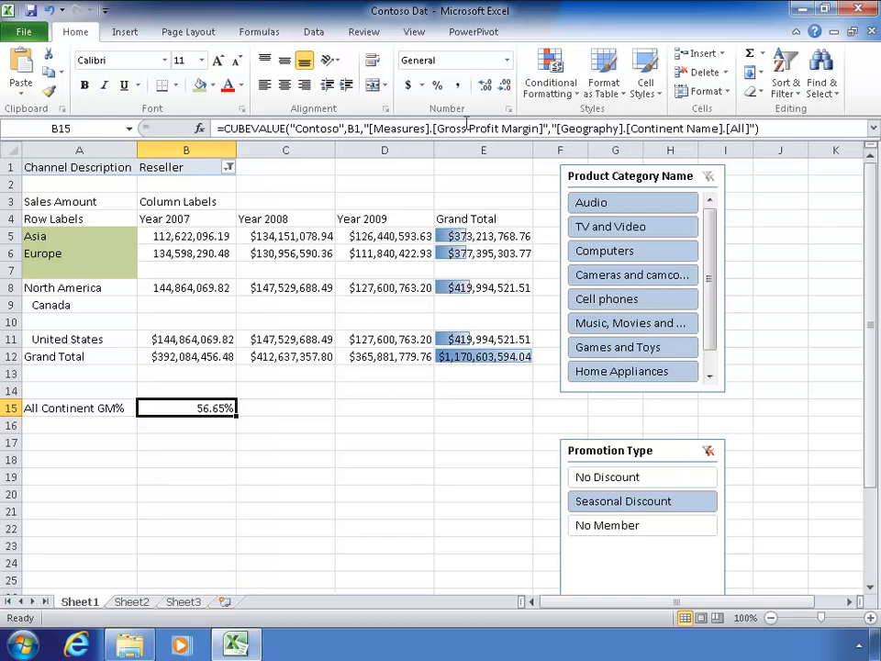
{"action": "mouse_move", "coordinate": [243, 387]}
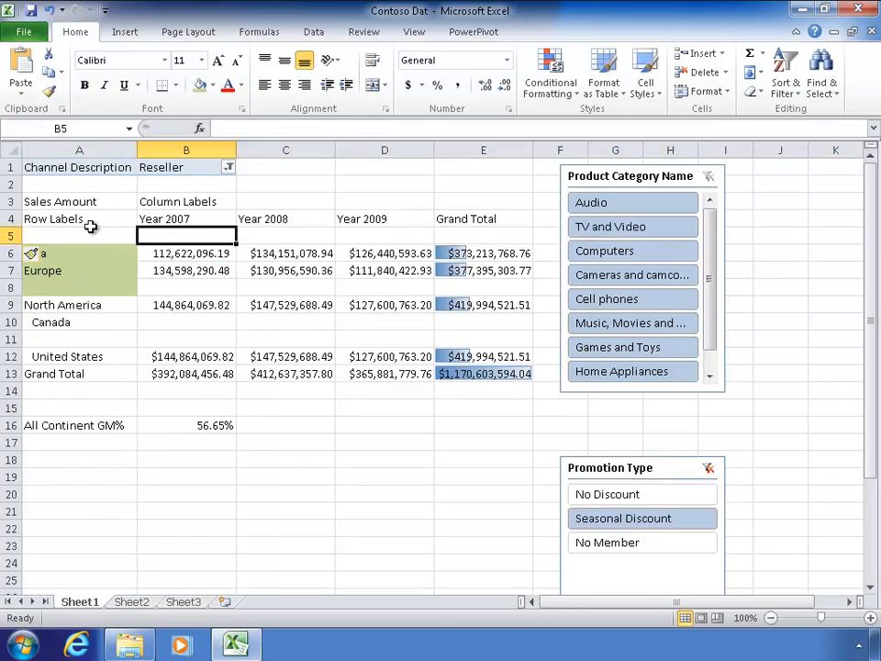
Bold the continent and country labels and the year header row.
{"action": "left_click", "coordinate": [483, 253]}
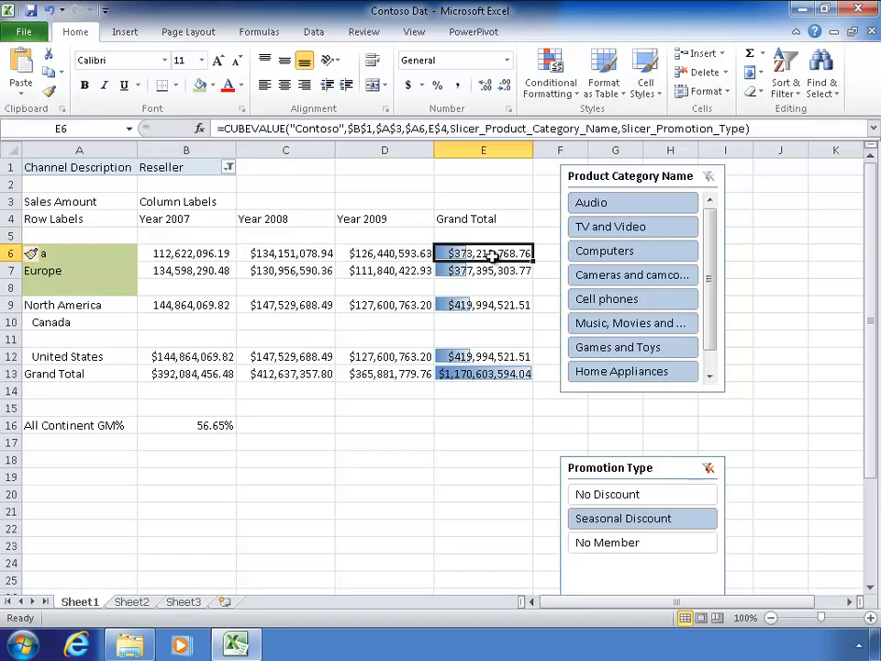
{"action": "left_click", "coordinate": [484, 374]}
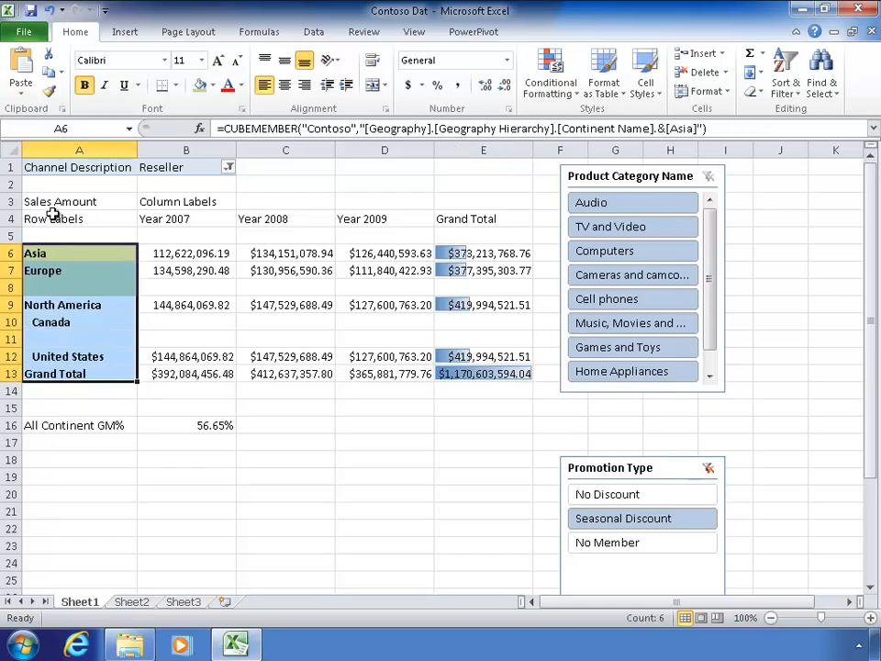
{"action": "left_click", "coordinate": [79, 218]}
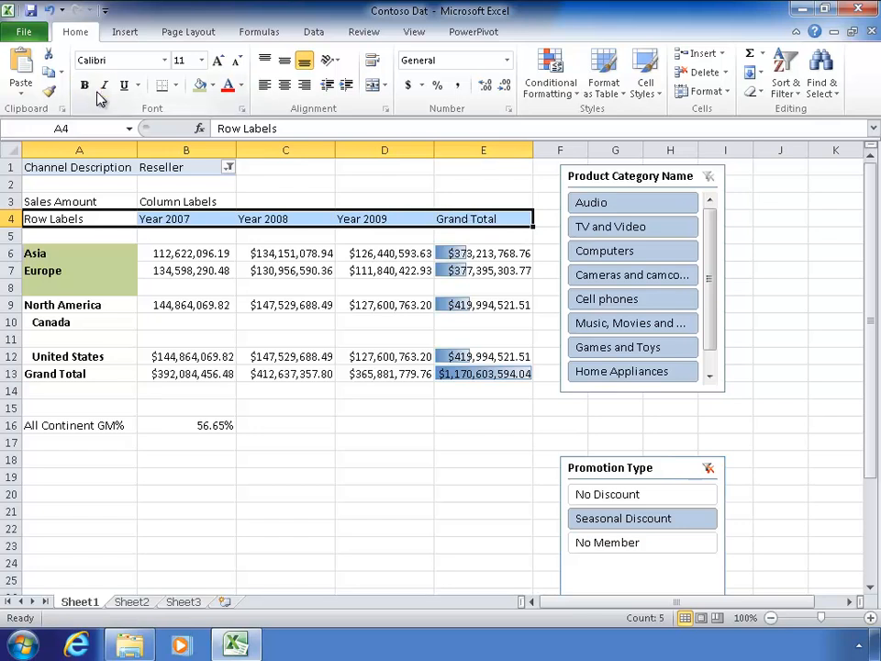
{"action": "left_click", "coordinate": [286, 373]}
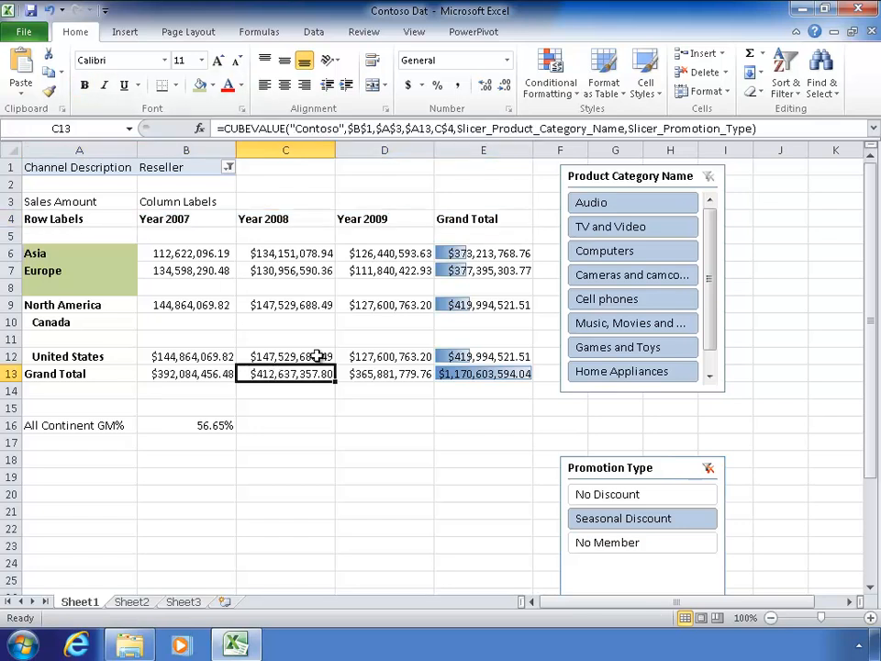
{"action": "mouse_move", "coordinate": [551, 257]}
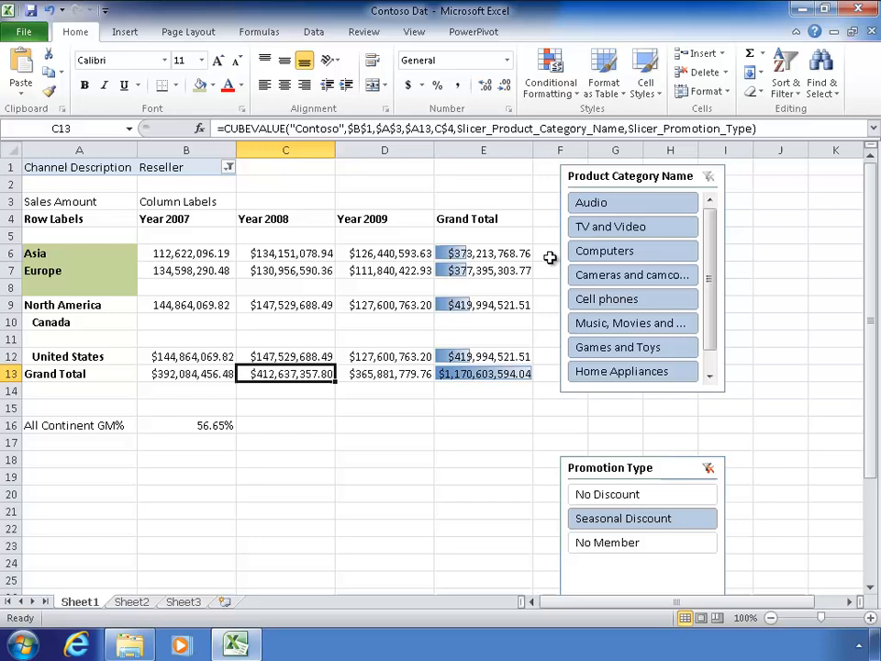
Check the United States 2007 and All Continent GM% cell formulas.
{"action": "left_click", "coordinate": [185, 286]}
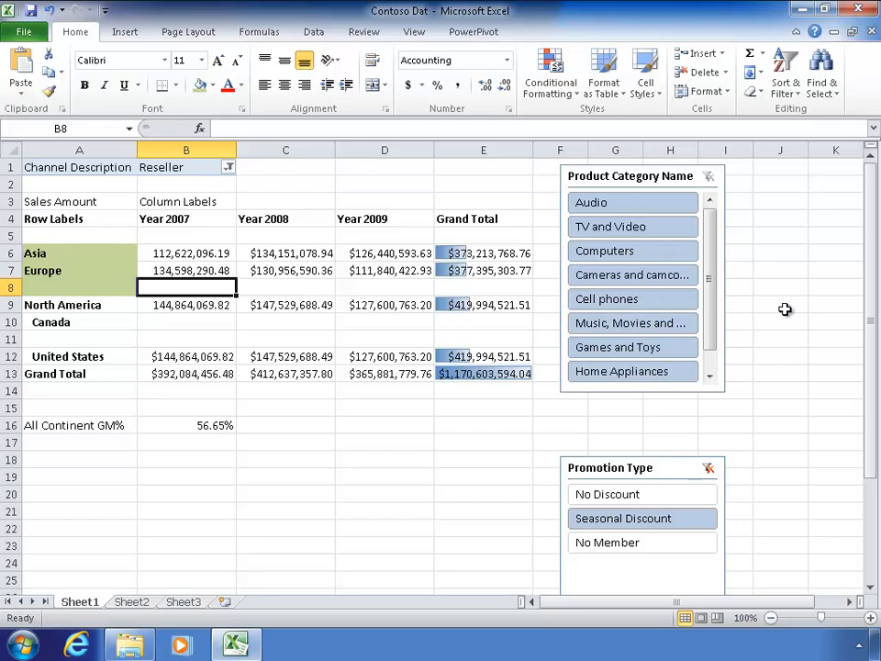
{"action": "left_click", "coordinate": [185, 356]}
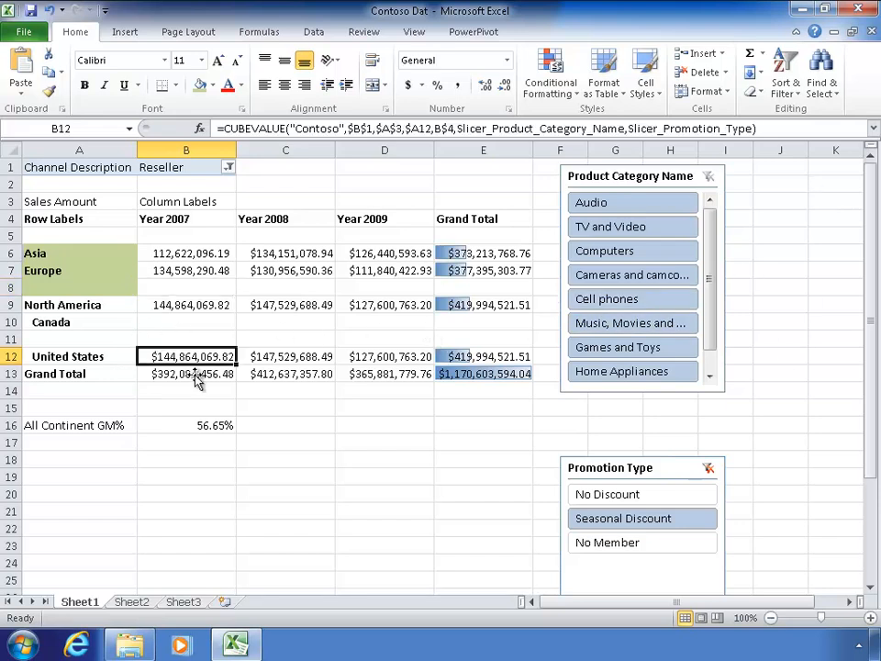
{"action": "left_click", "coordinate": [185, 425]}
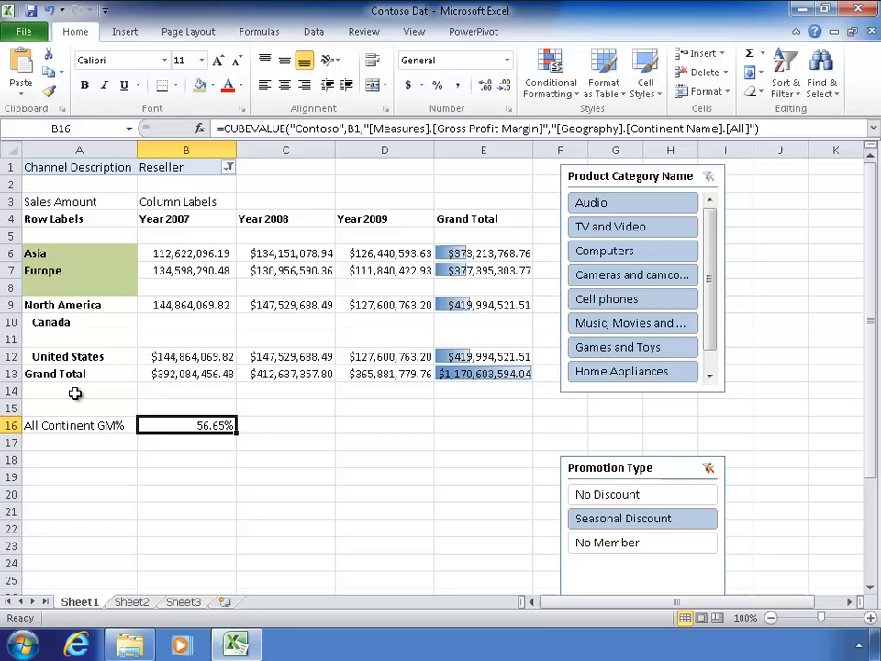
{"action": "left_click", "coordinate": [79, 391]}
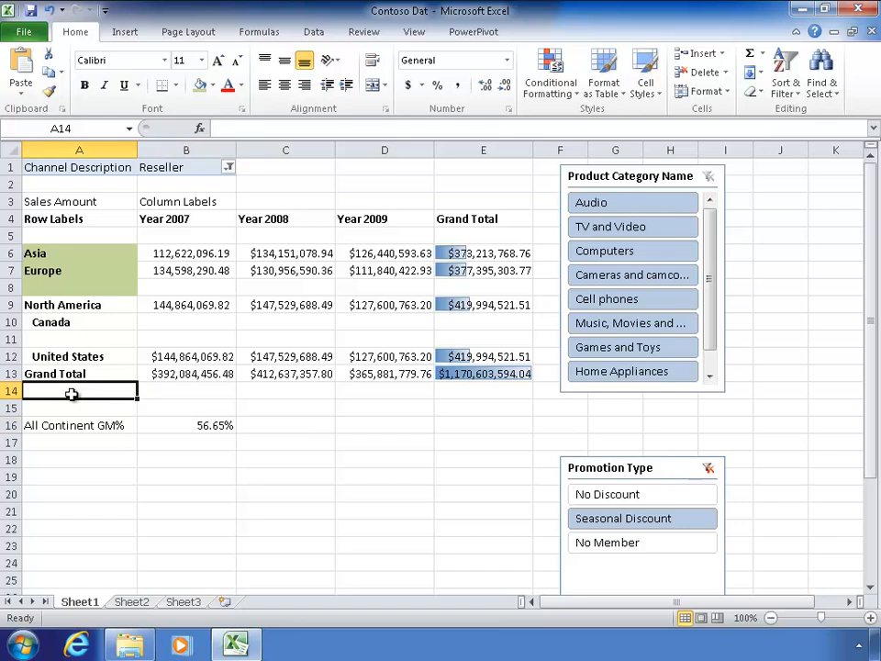